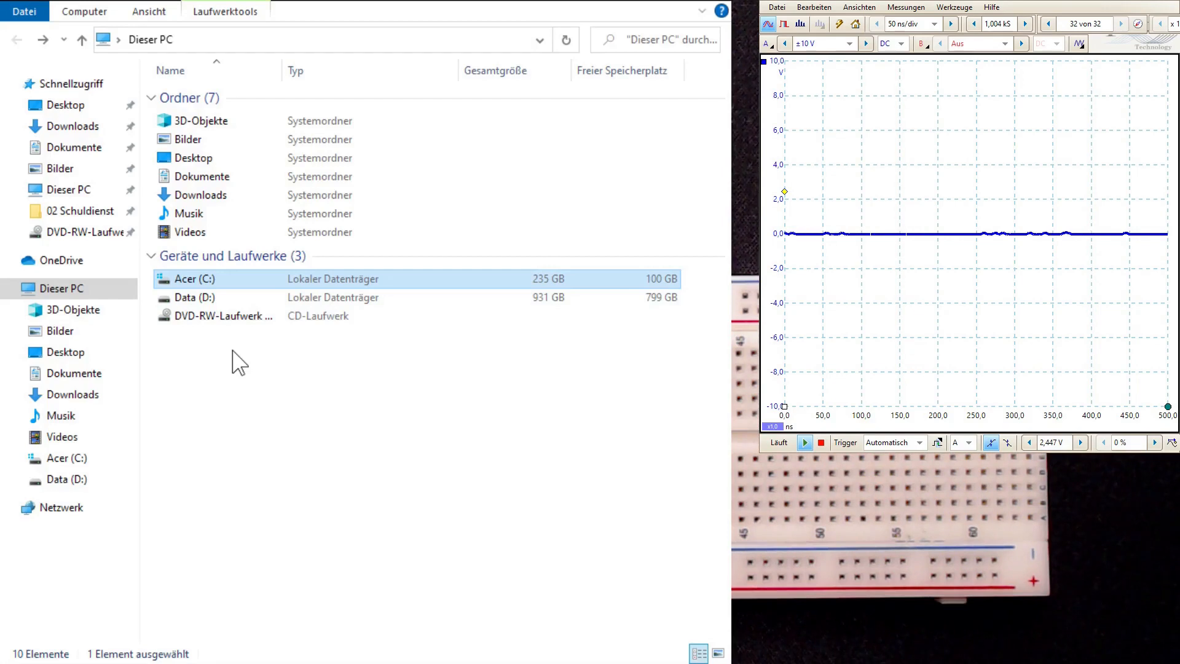
Browse from drive C through Programme (x86) > Arduino > hardware > arduino > avr and select boards.txt.
double_click(195, 279)
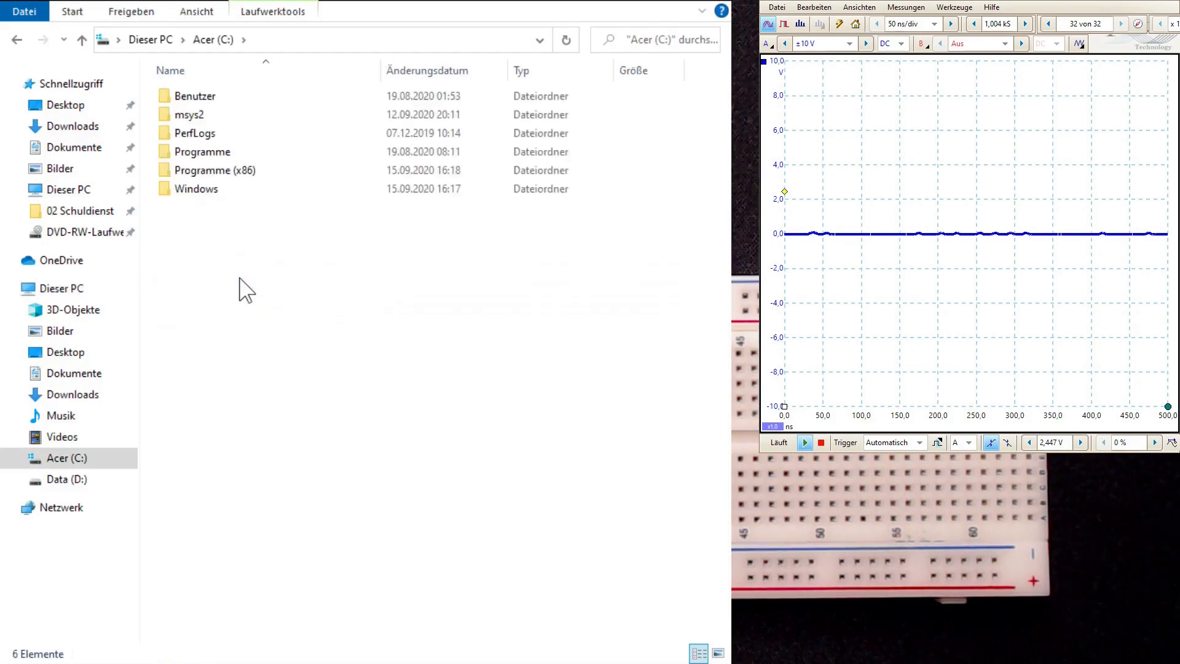
click(215, 170)
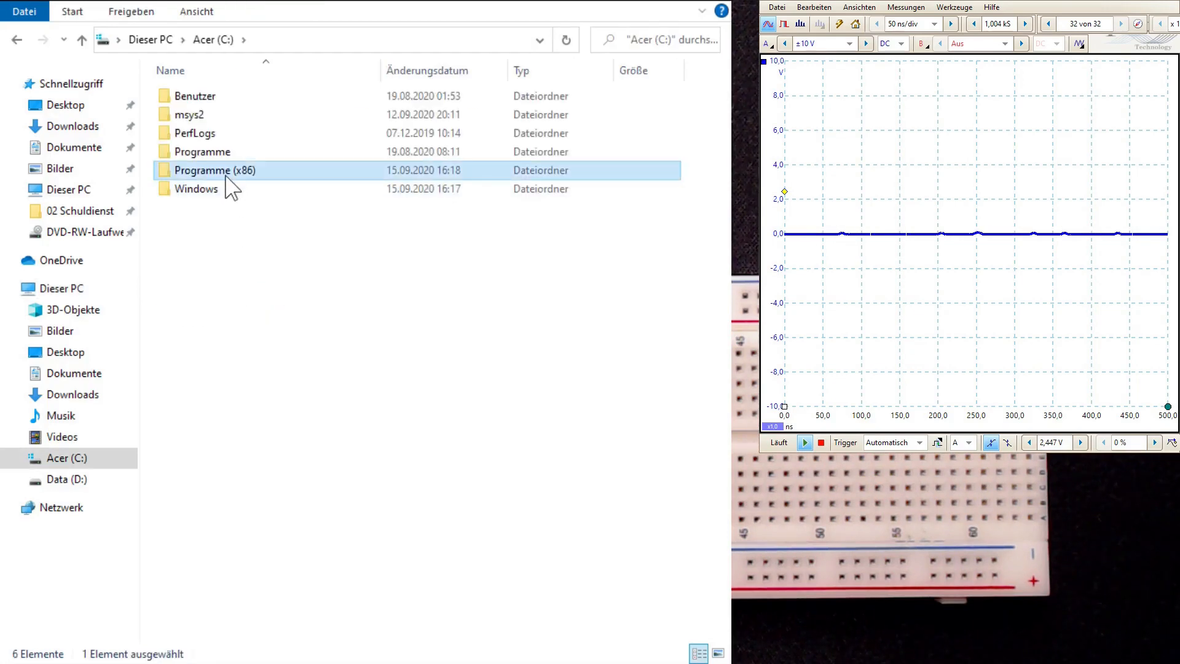
double_click(213, 170)
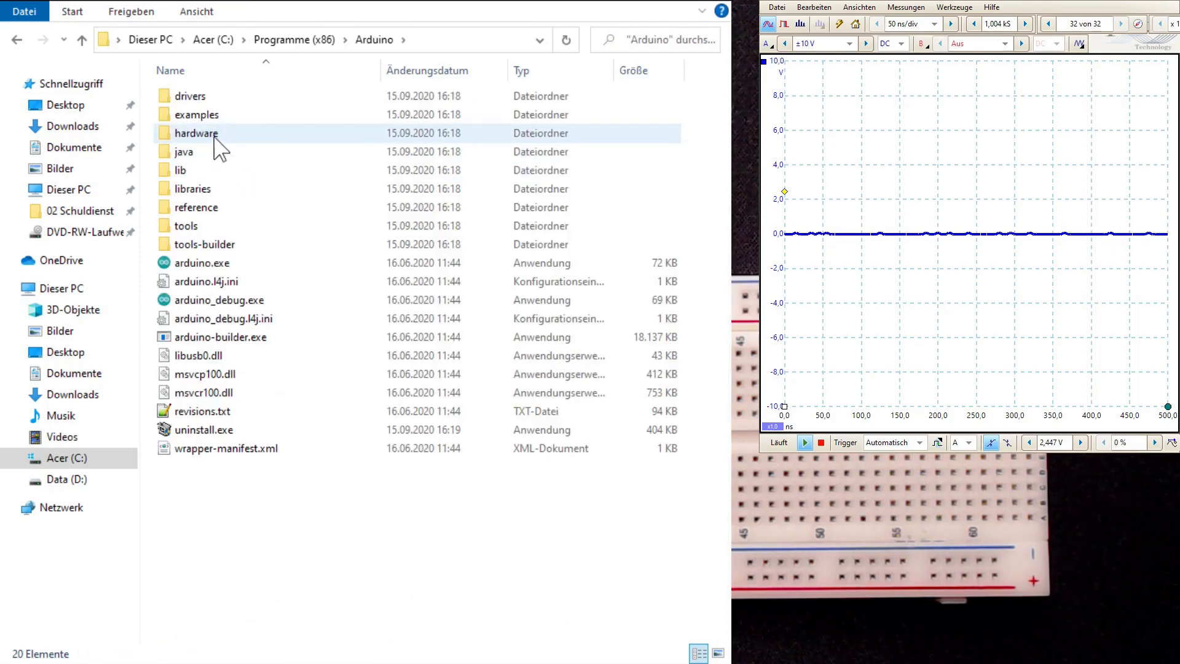
double_click(196, 133)
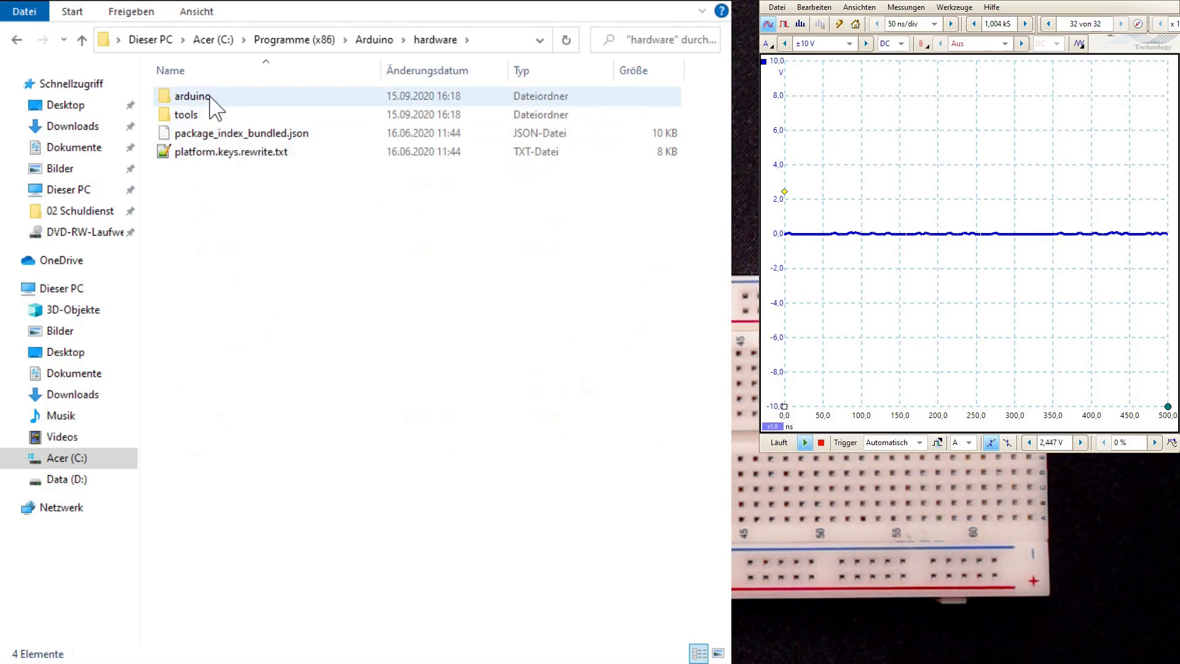
double_click(191, 97)
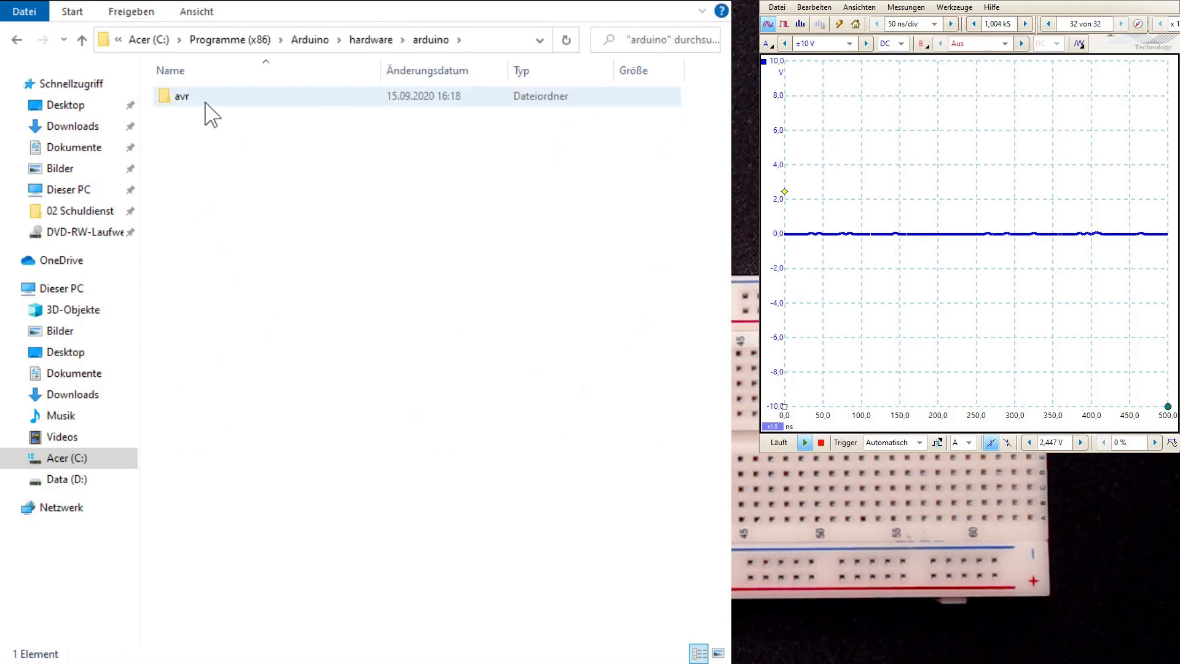
double_click(182, 96)
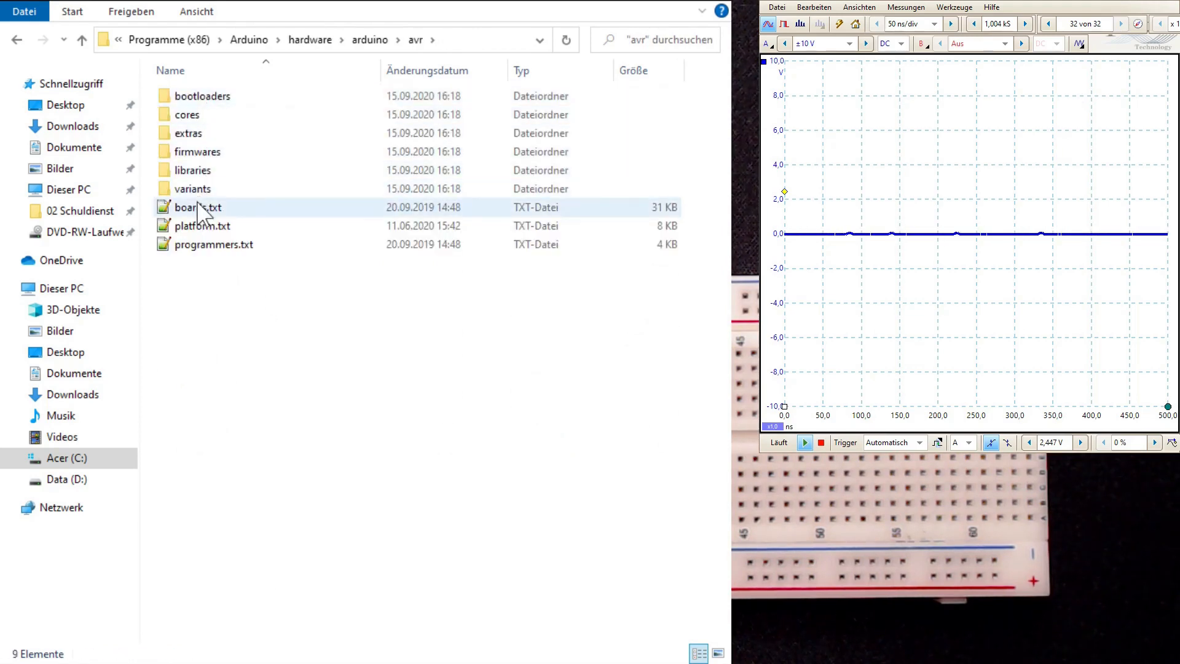
click(197, 207)
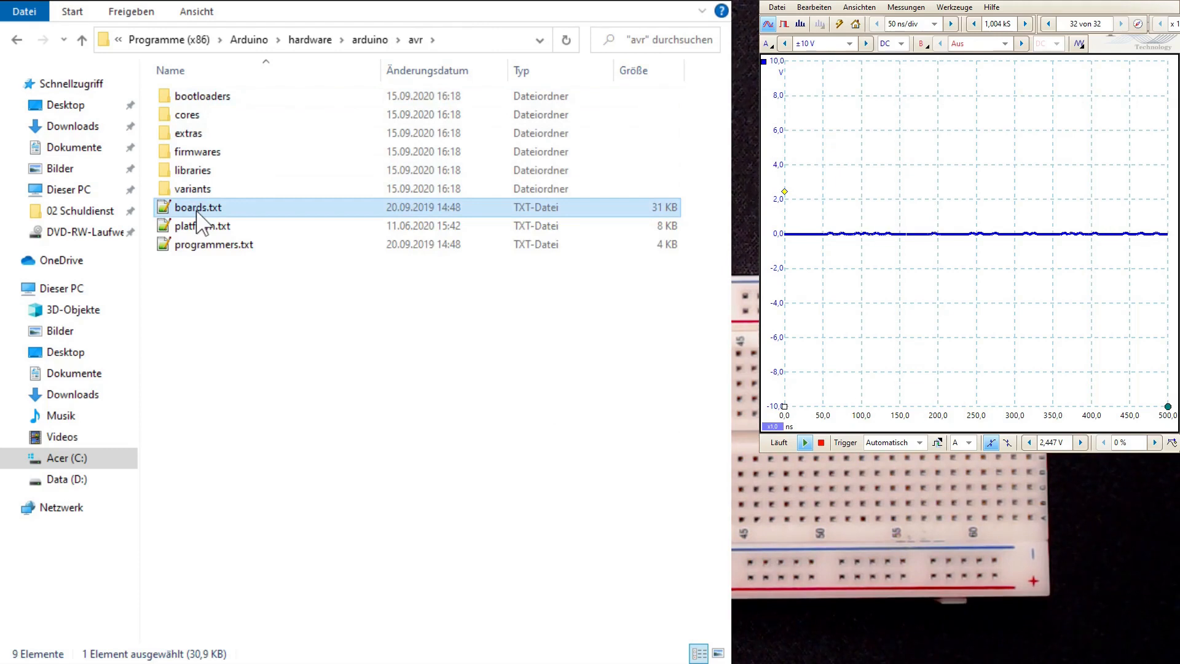
Open boards.txt in Notepad++ and scroll to the Nano ATmega328 bootloader fuse lines.
double_click(193, 226)
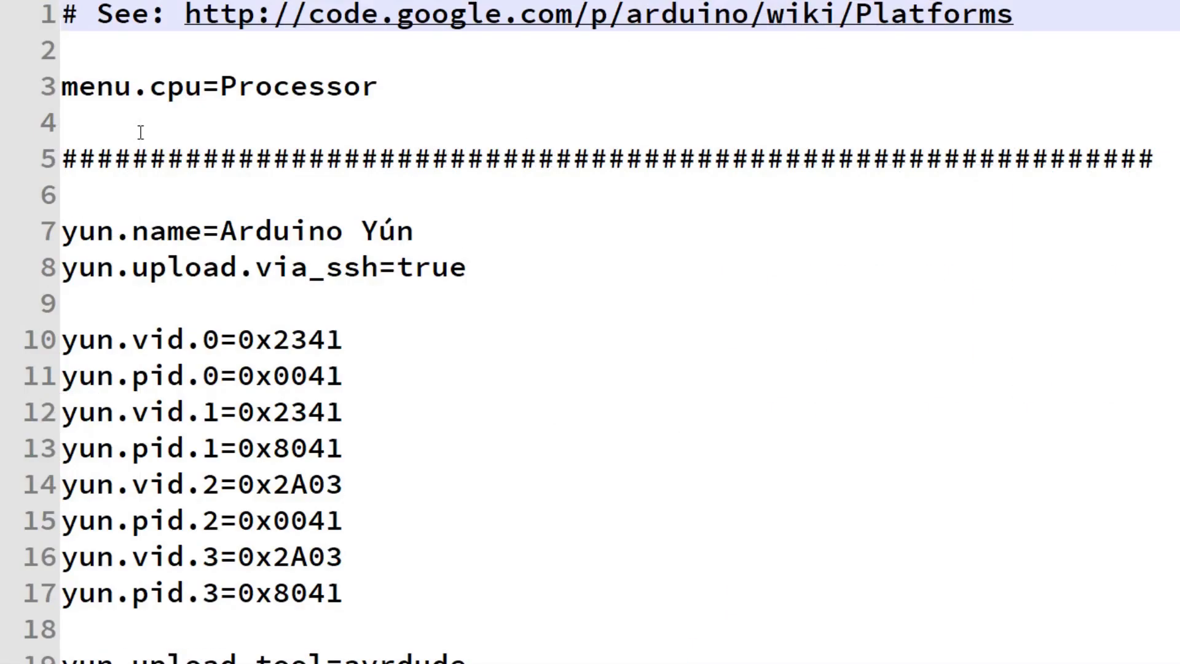
scroll(down, 3)
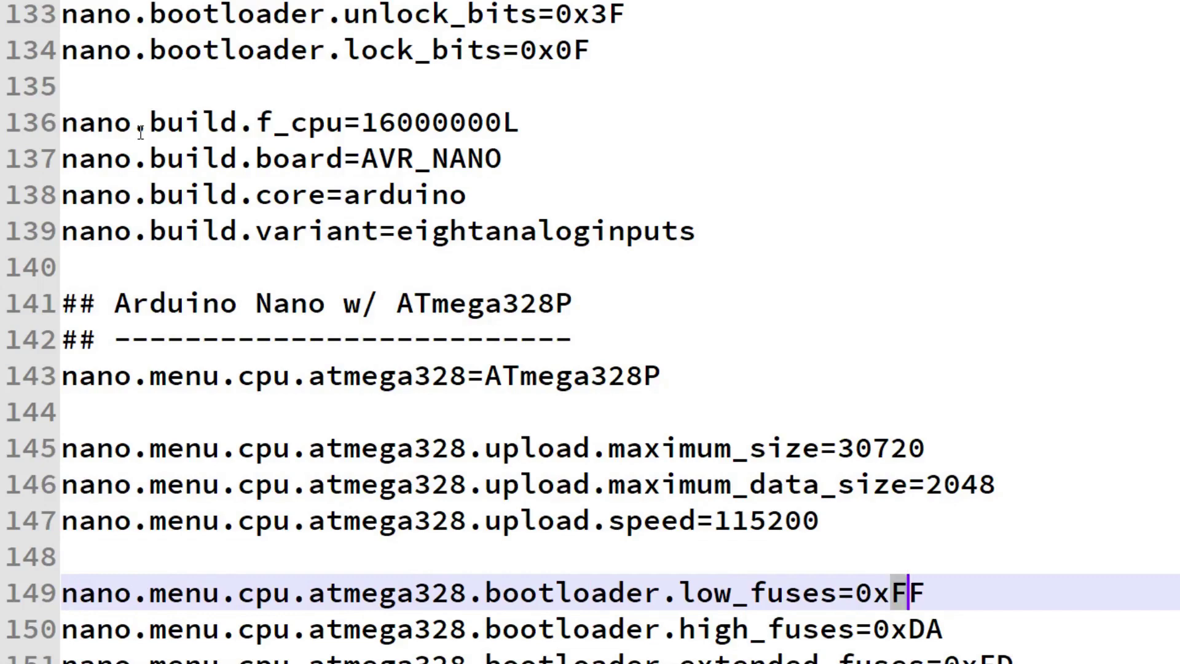
text(B)
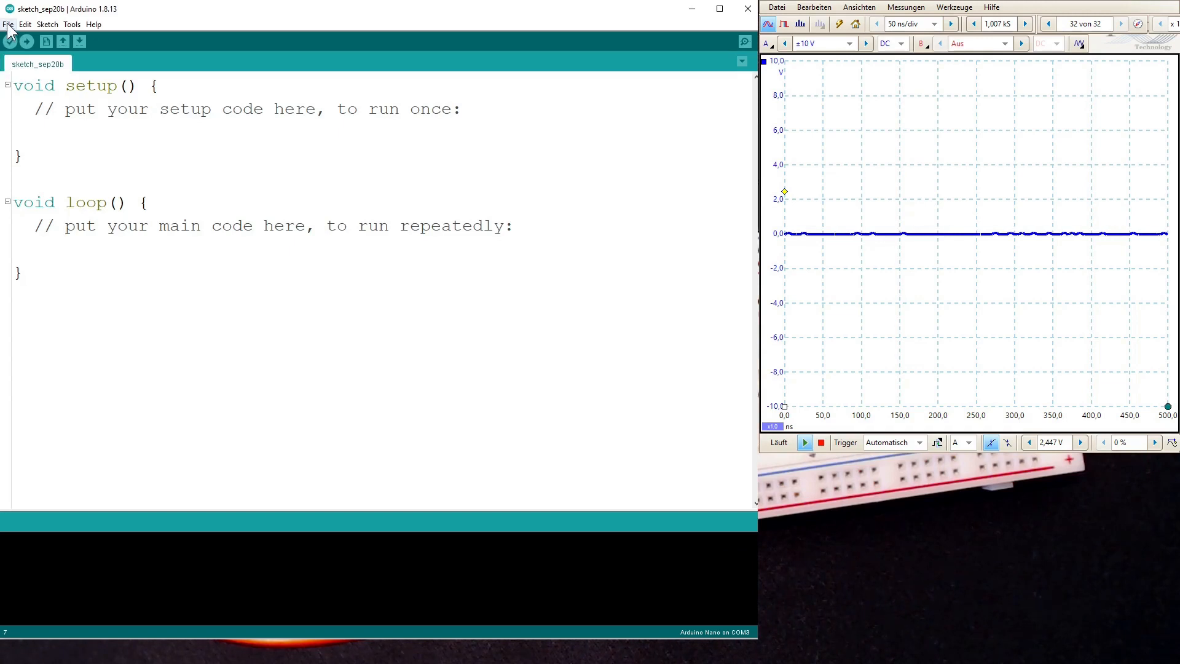
Open the ArduinoISP example sketch and upload it to the Nano.
click(10, 25)
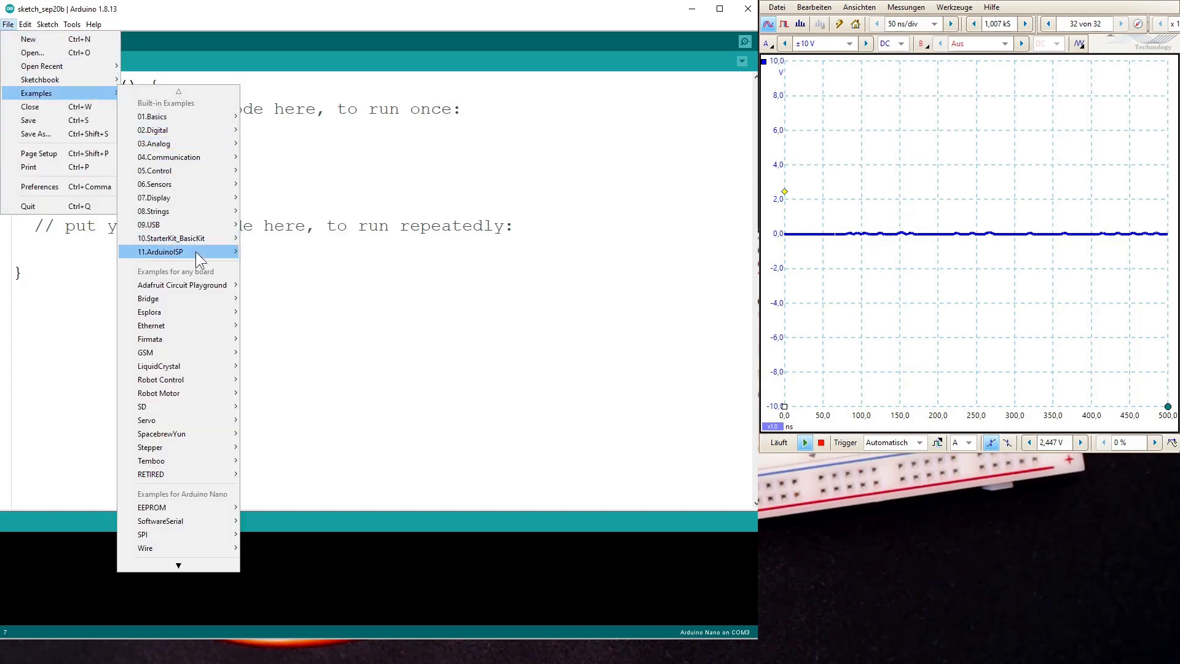
click(272, 252)
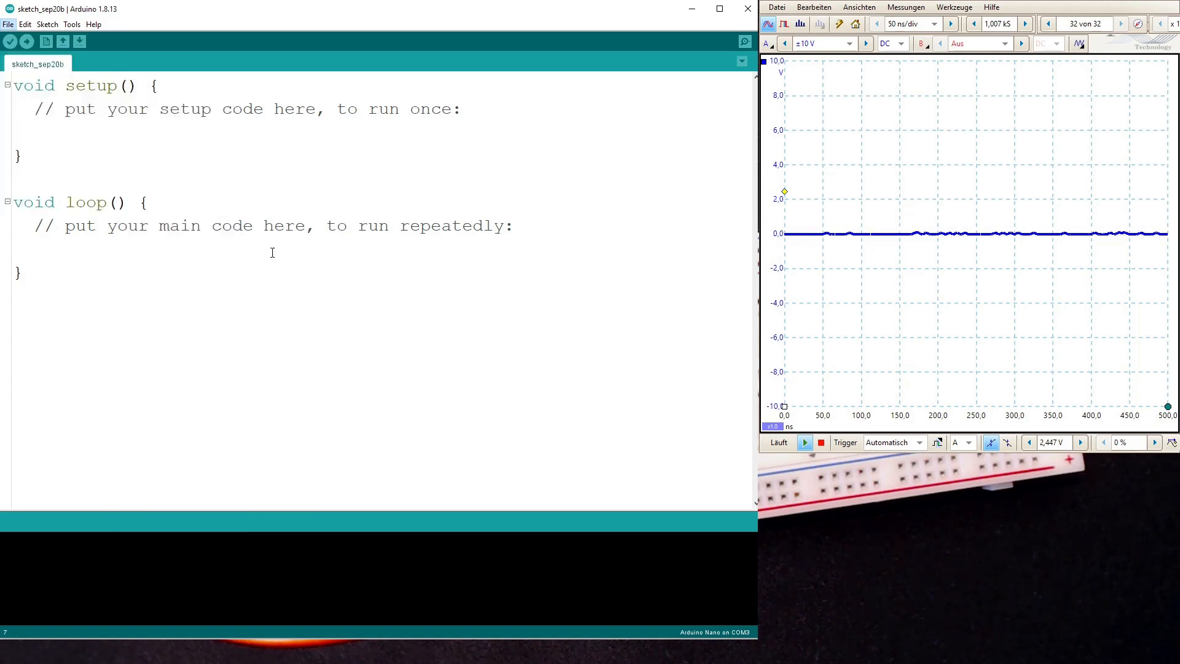
click(252, 130)
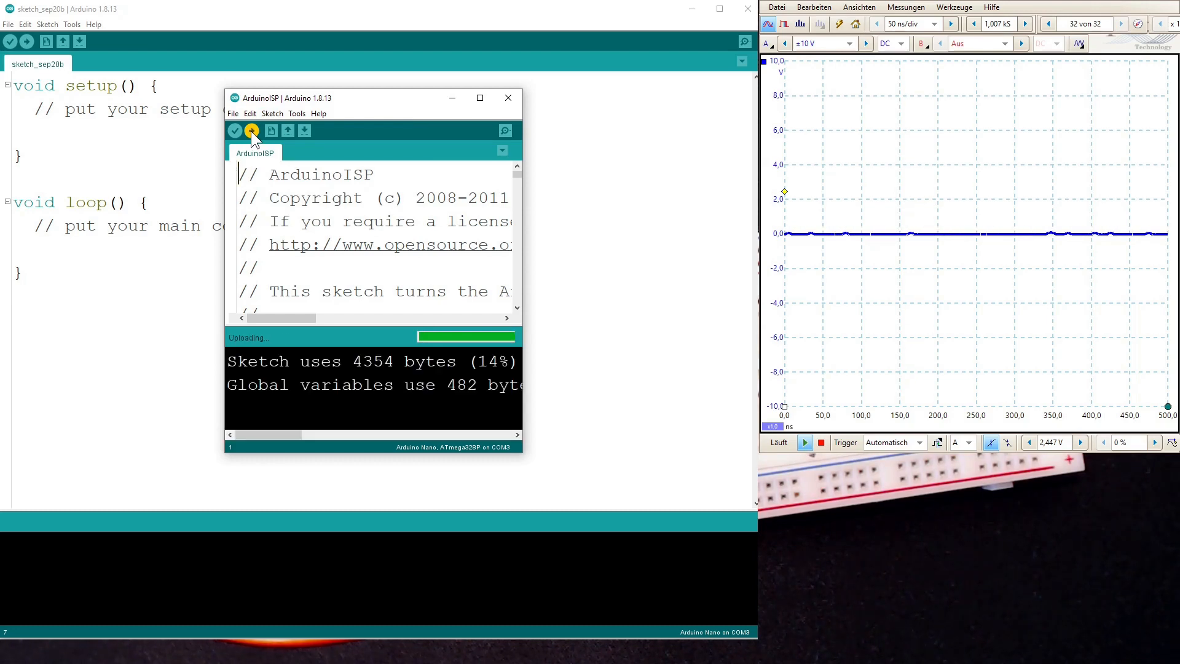
click(297, 113)
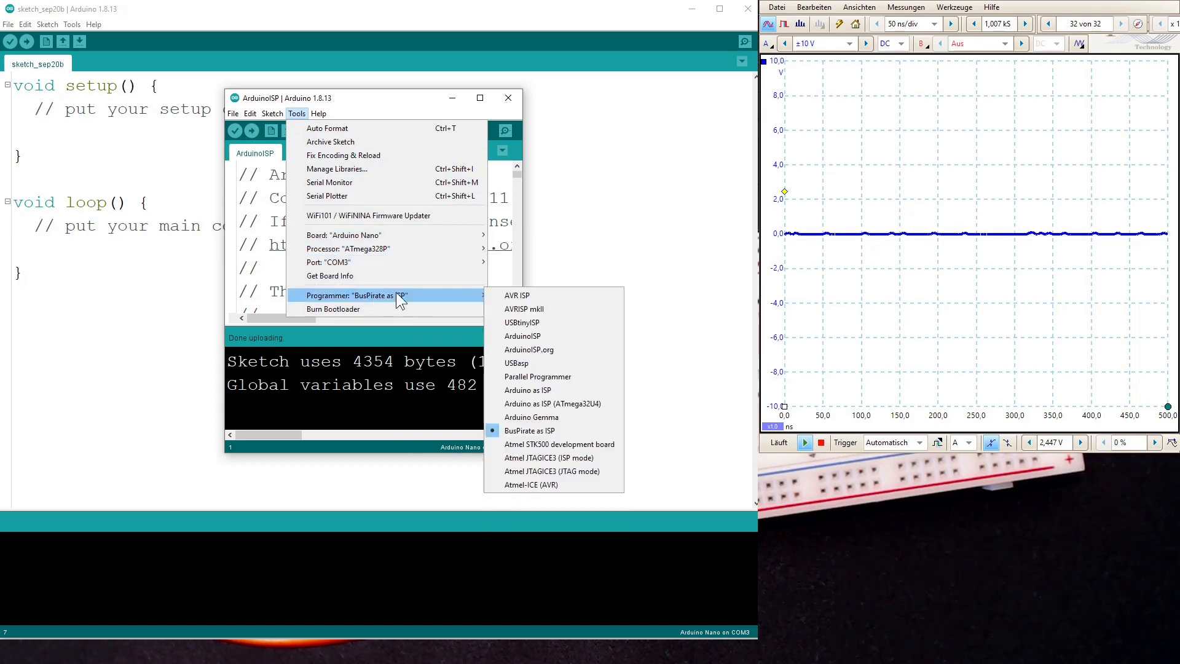
mouse_move(501, 299)
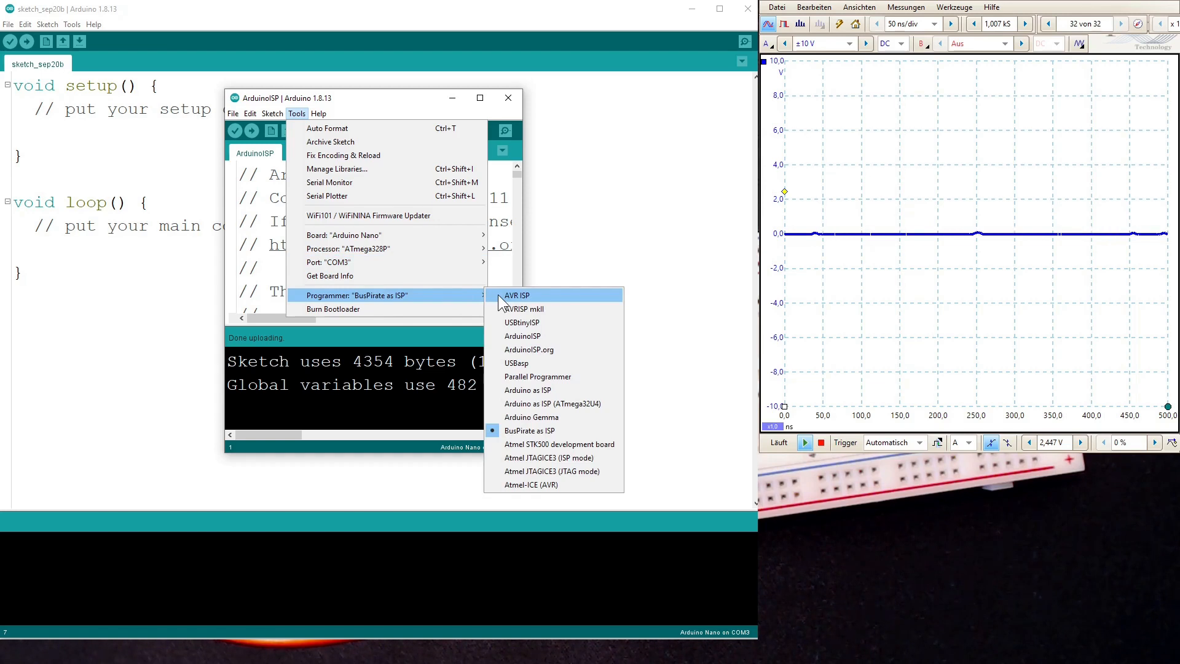
mouse_move(544, 393)
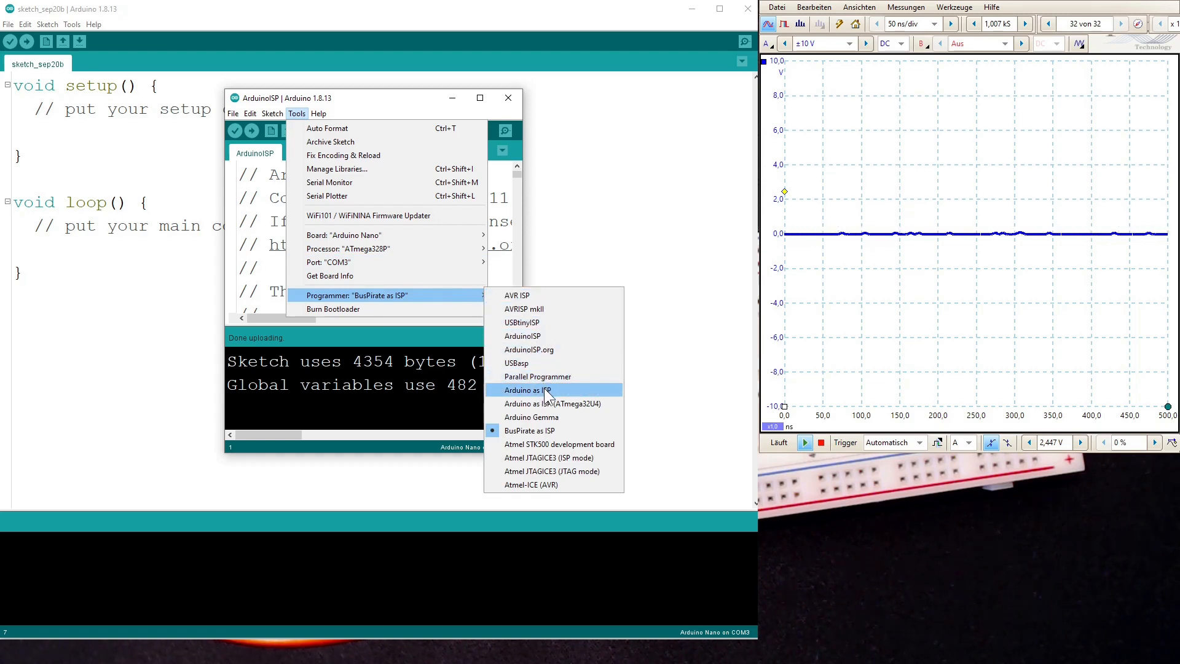
Set the programmer to Arduino as ISP and start Burn Bootloader.
click(528, 389)
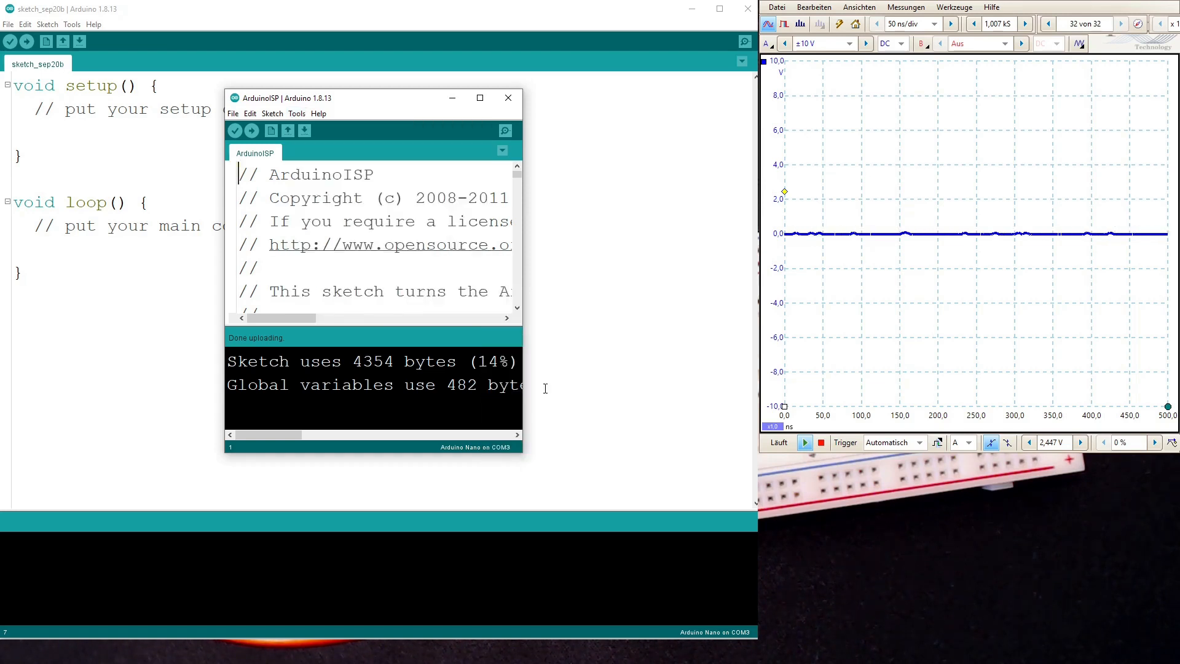
click(297, 113)
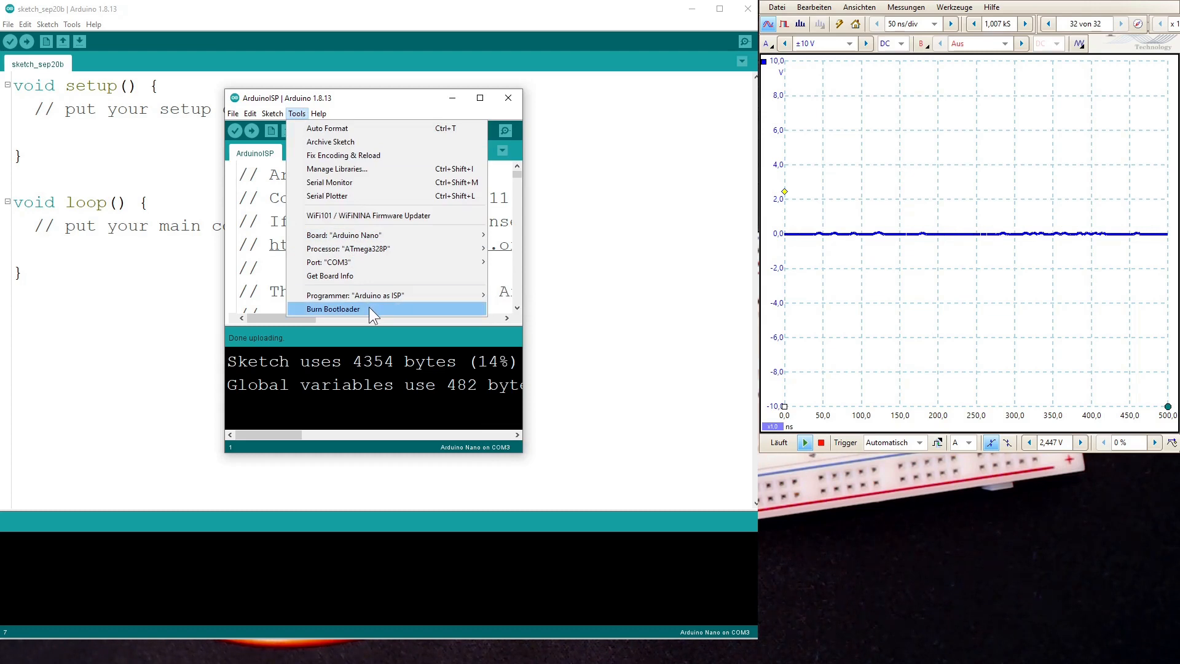
click(333, 309)
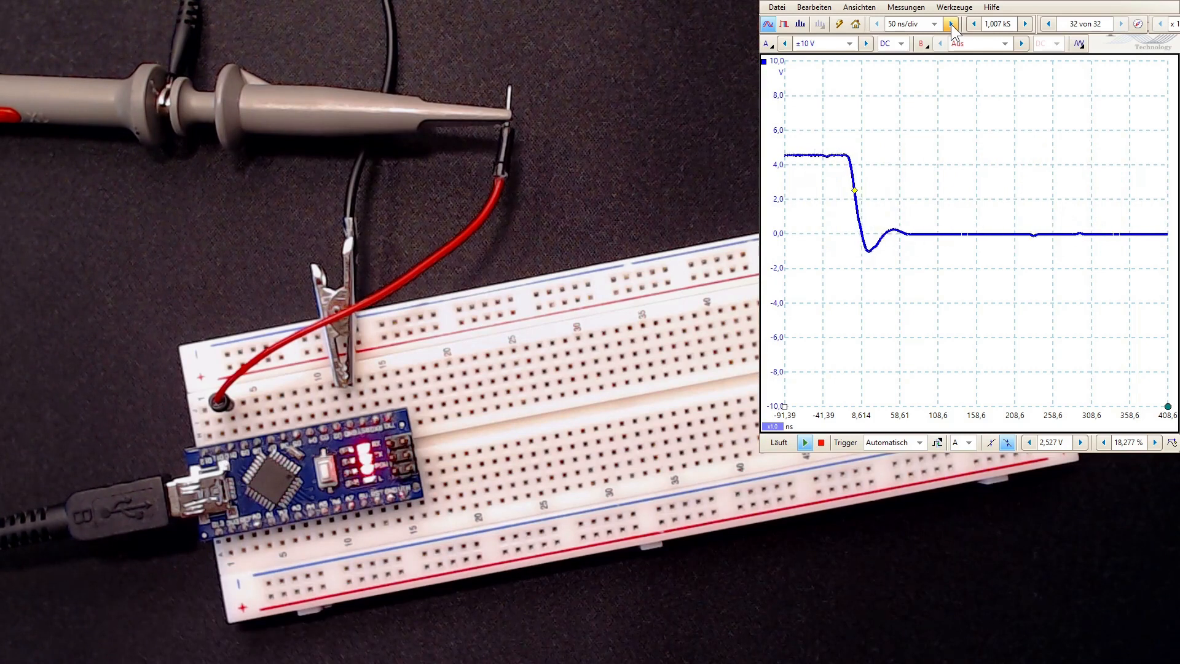
Step the PicoScope timebase up three times to show a longer stretch of the pulse.
click(948, 24)
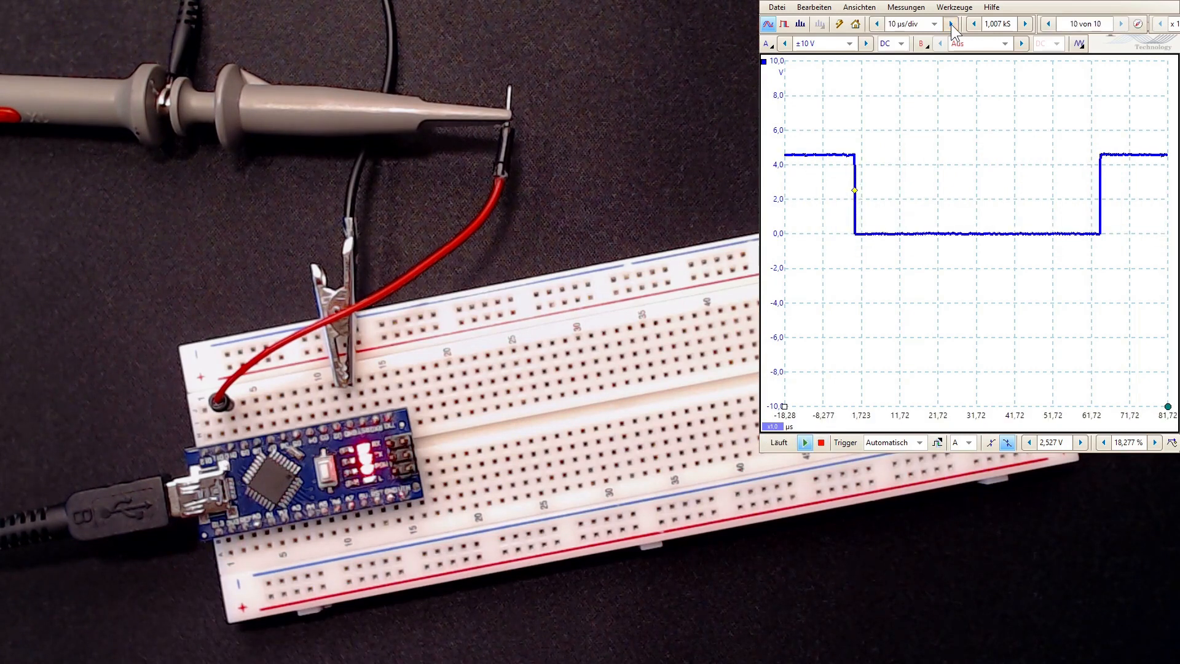
click(953, 24)
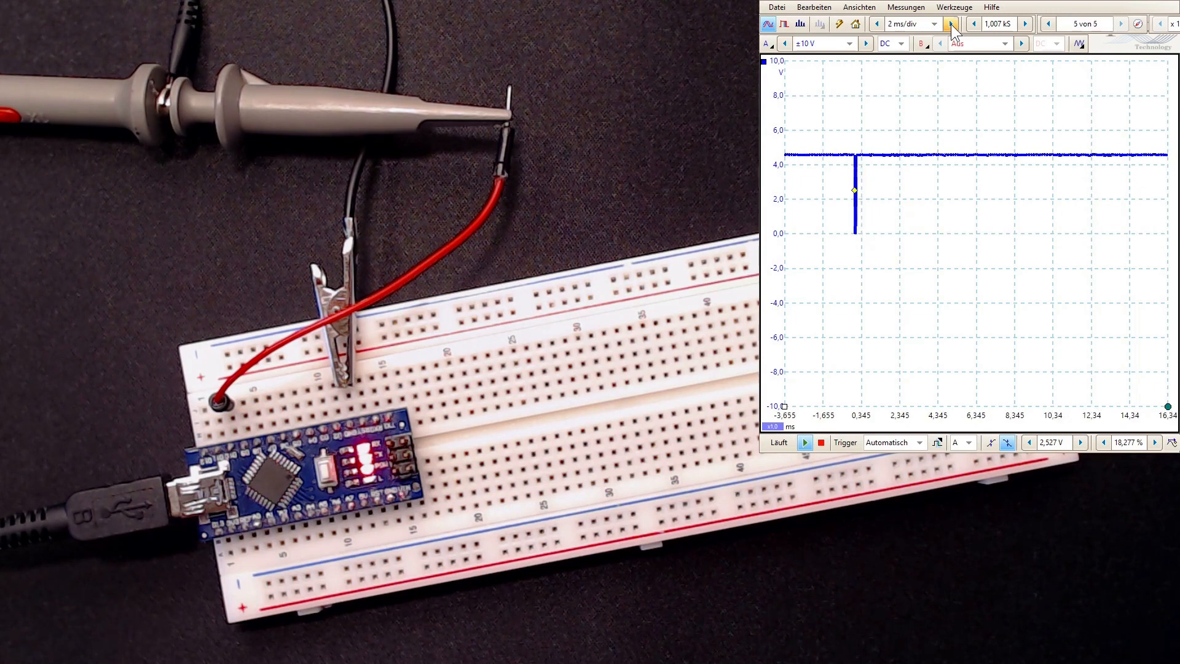
click(954, 23)
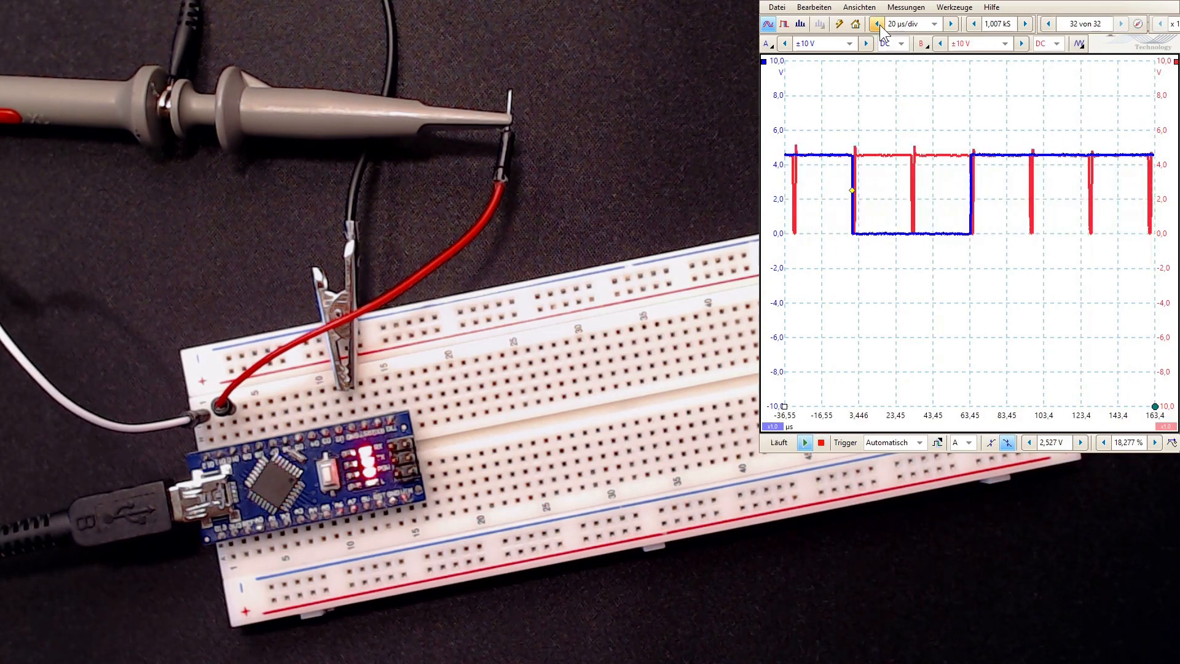
Adjust the timebase toward 100 ms per division to reveal the repeating square wave.
click(874, 24)
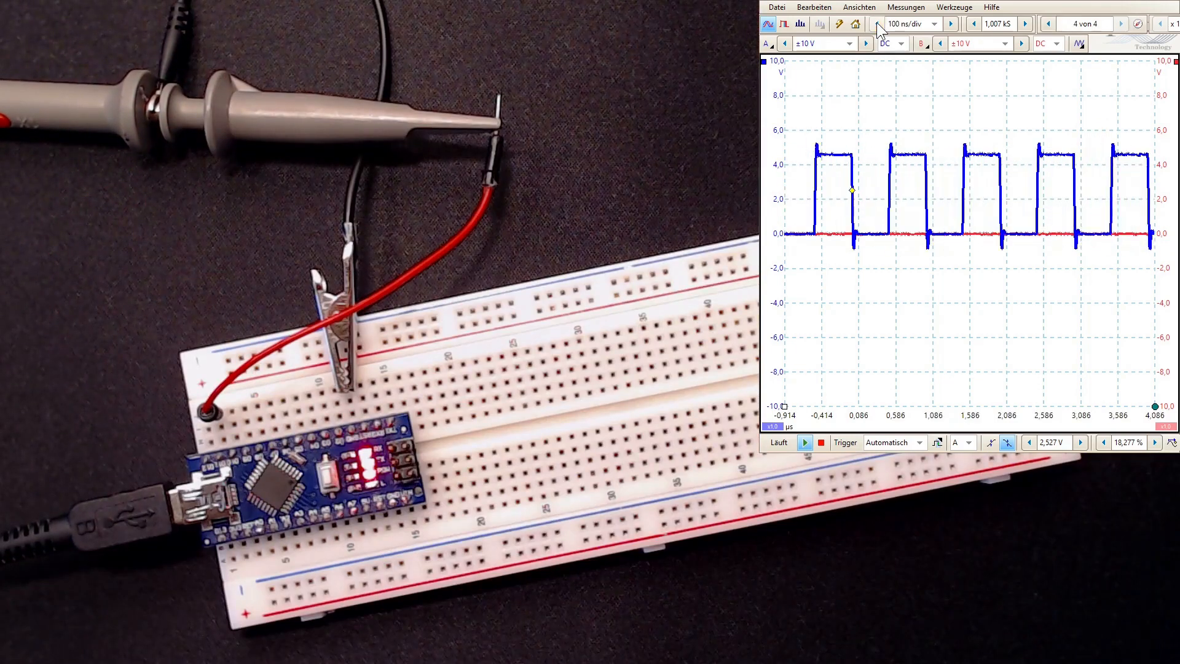
click(950, 24)
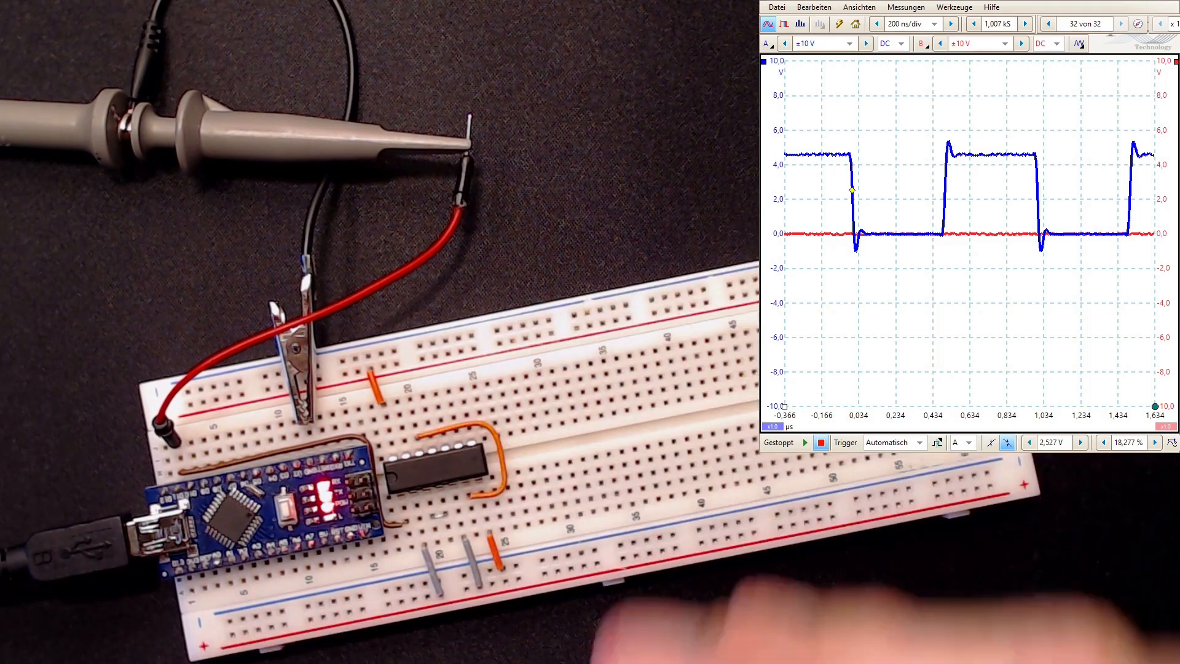
Restart PicoScope's live capture with the Run button at 200 ms/div.
click(805, 442)
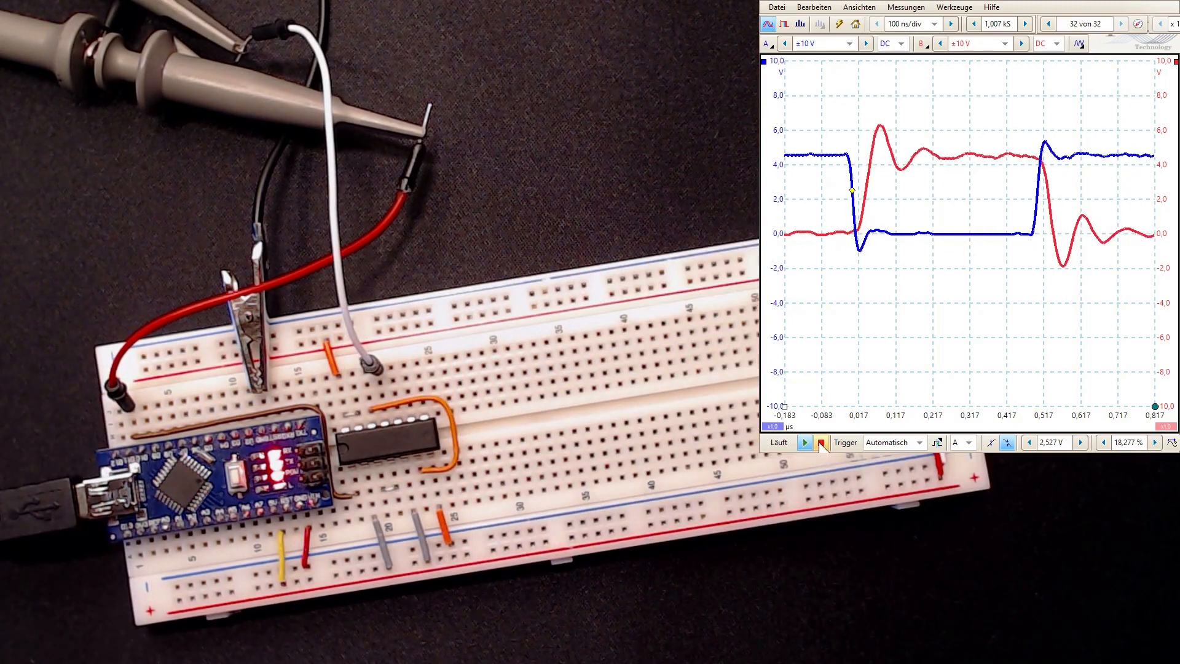
Stop the capture to hold the opposing blue and red edges on screen.
click(805, 443)
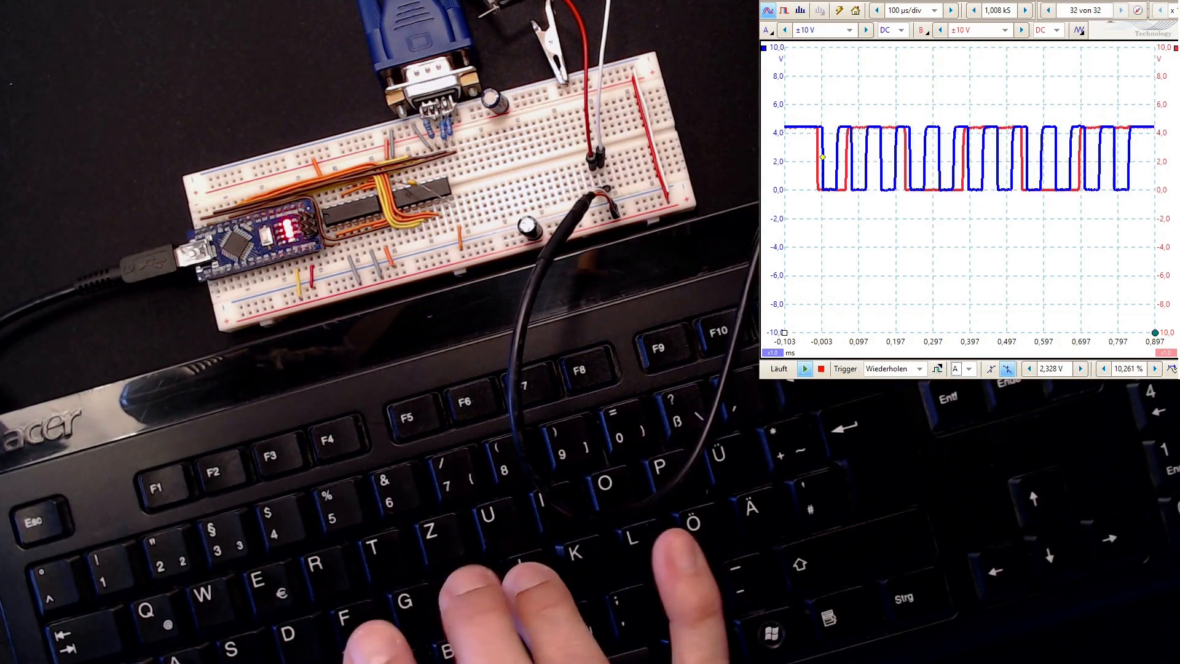
Change a PicoScope capture setting for the repeated-trigger 100 µs/div burst capture.
click(821, 368)
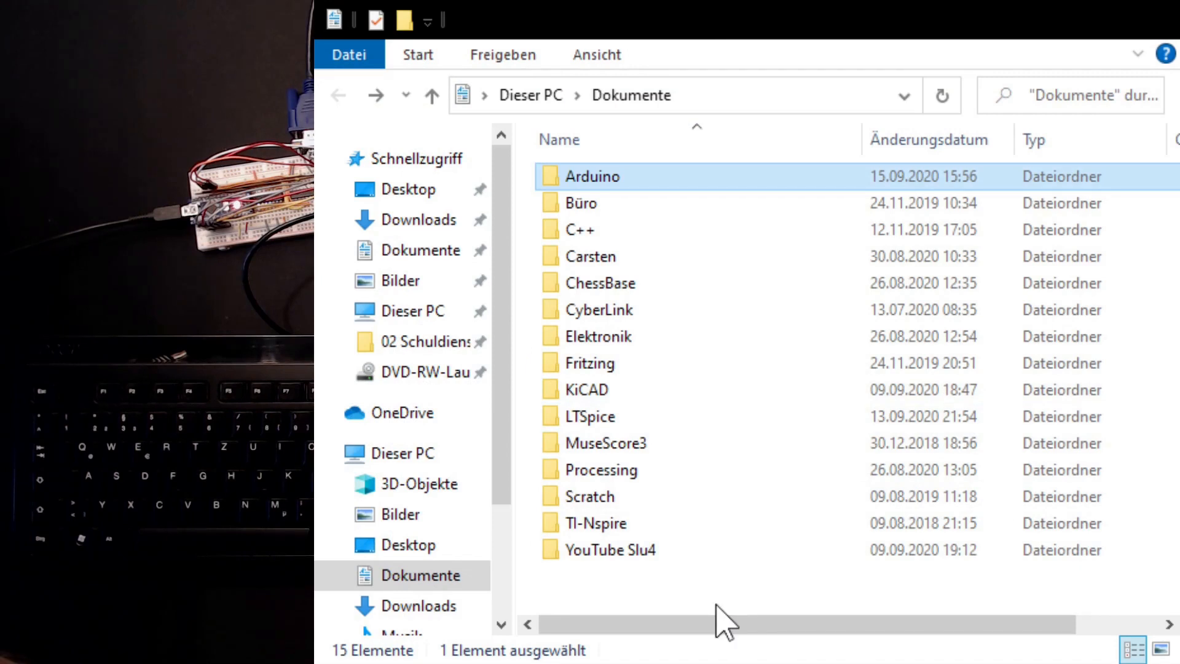
mouse_move(743, 212)
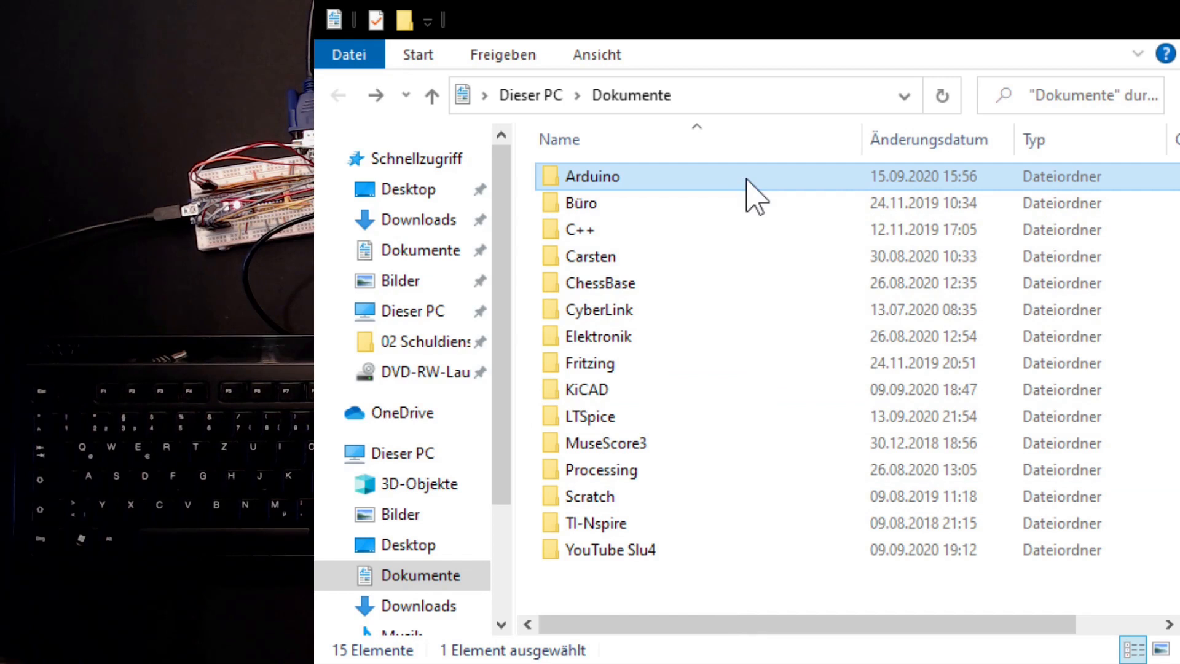
Open Dokumente > Arduino > libraries > os in File Explorer.
double_click(592, 177)
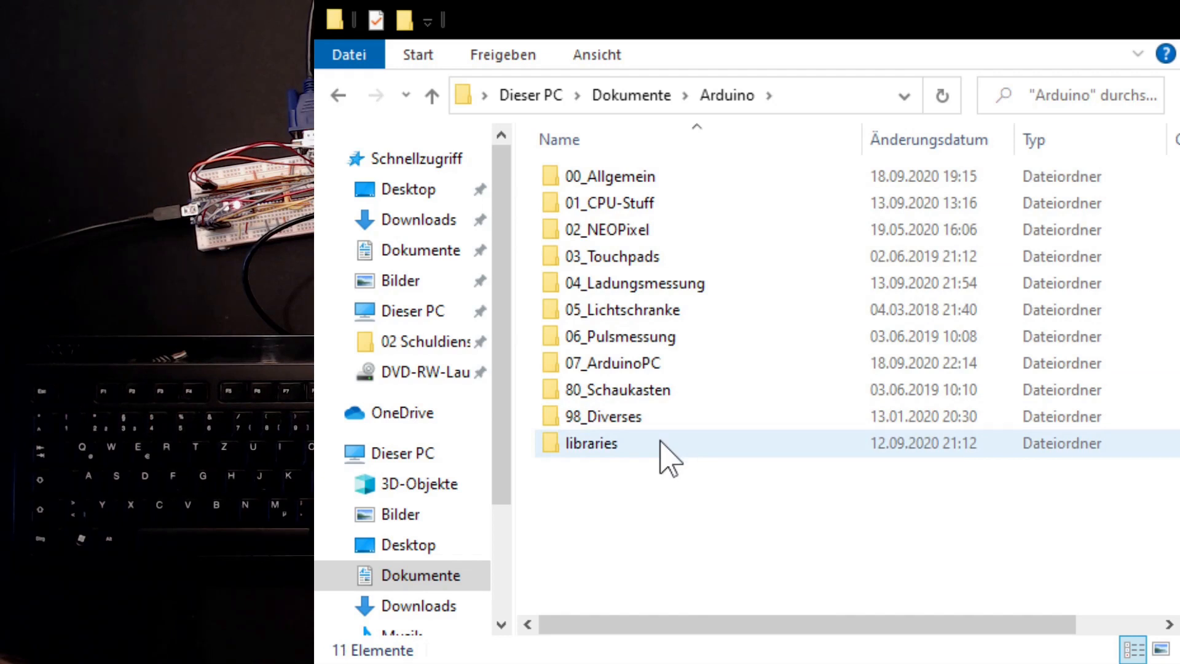
double_click(592, 443)
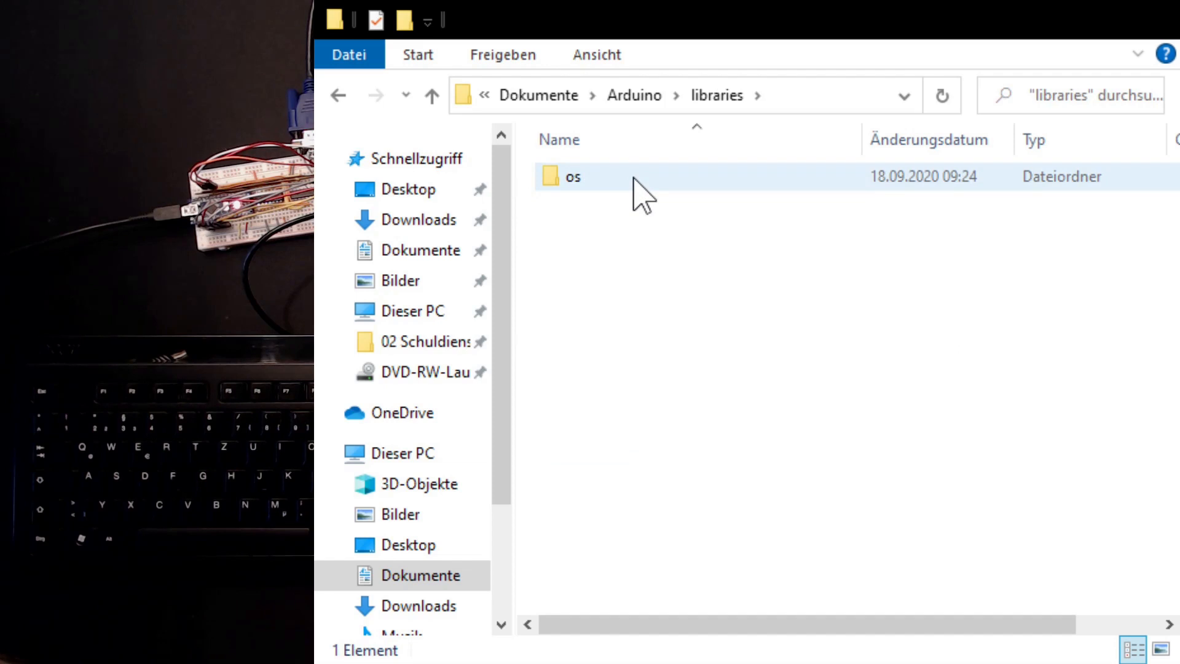
double_click(572, 177)
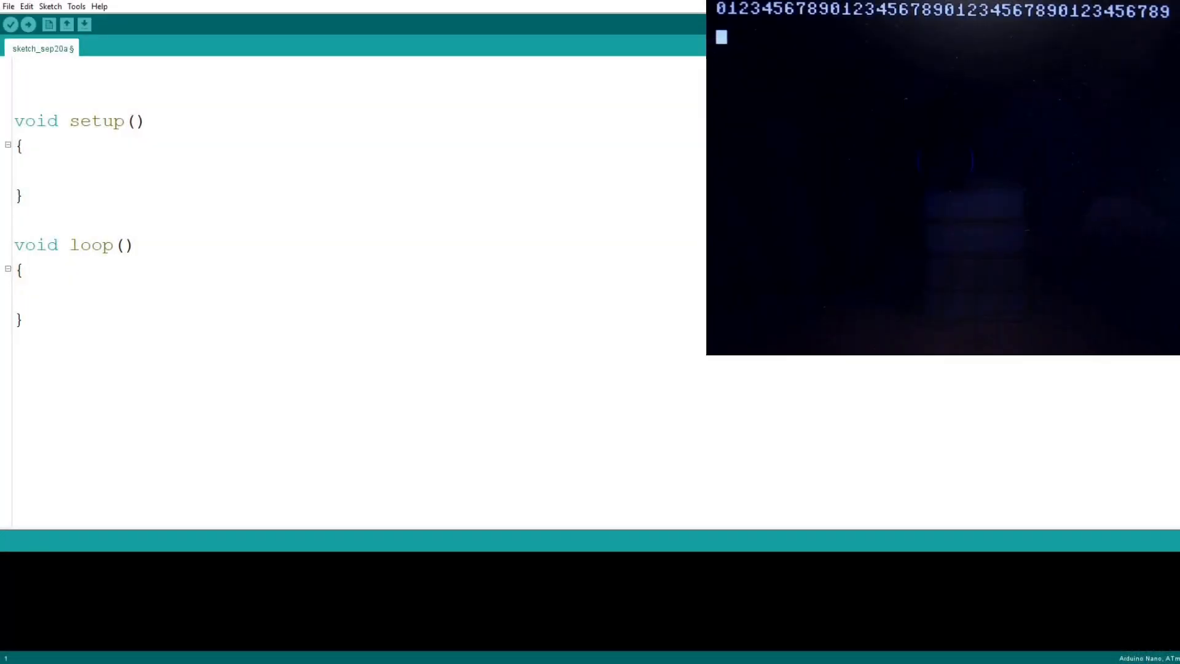
Add #include <os.h> to the top of the sketch.
text(#include <)
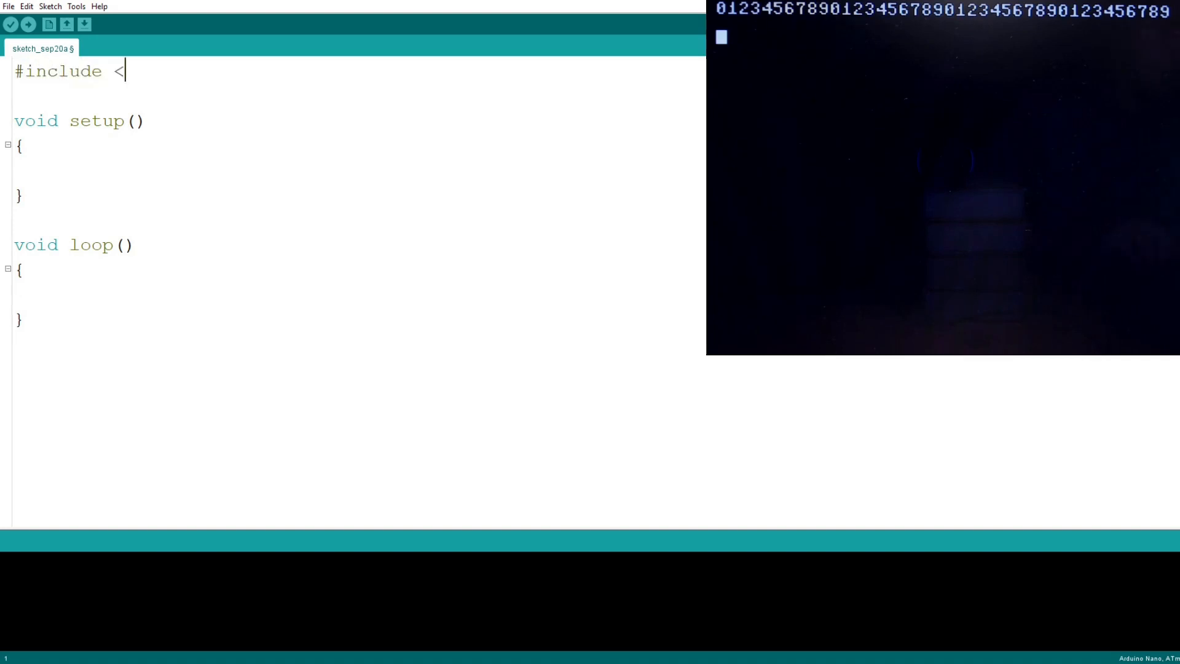
text(os.h)
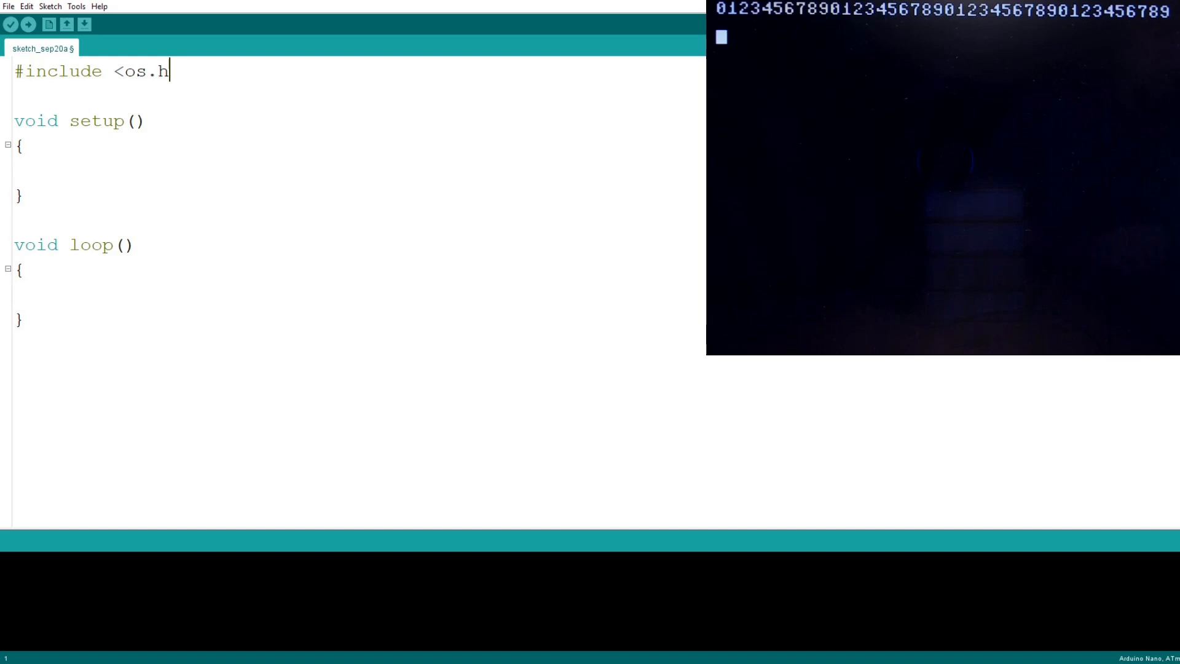
text(>)
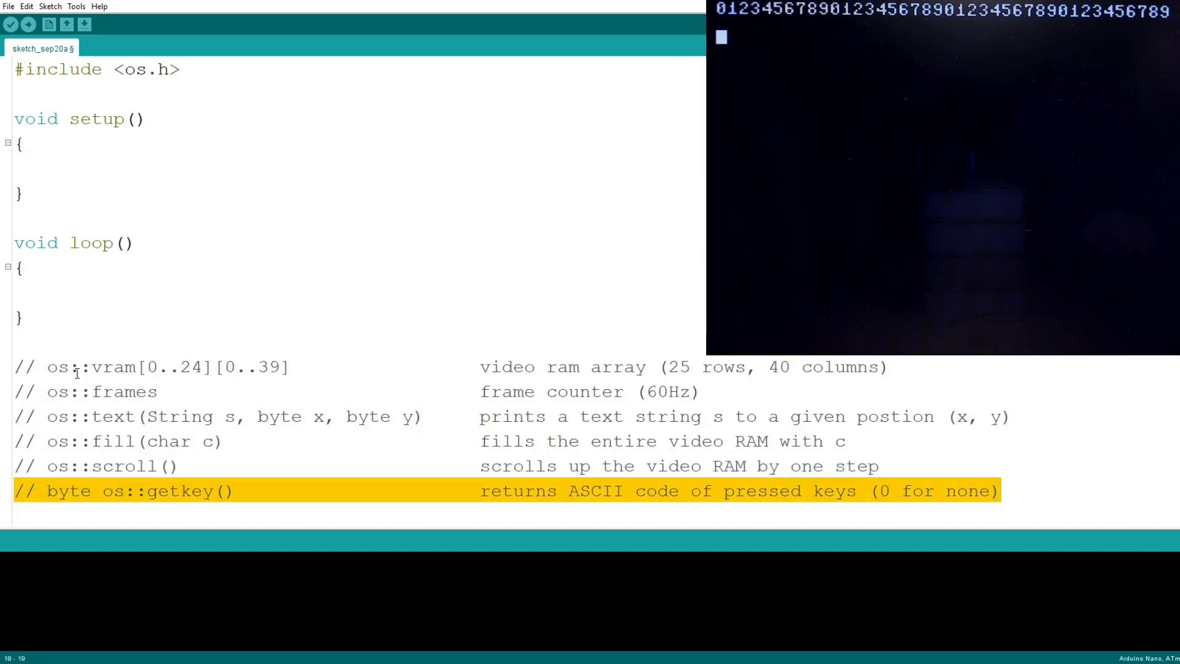
In setup(), add os::fill(); and os::text("Hello, world!", 10, 10);.
click(24, 29)
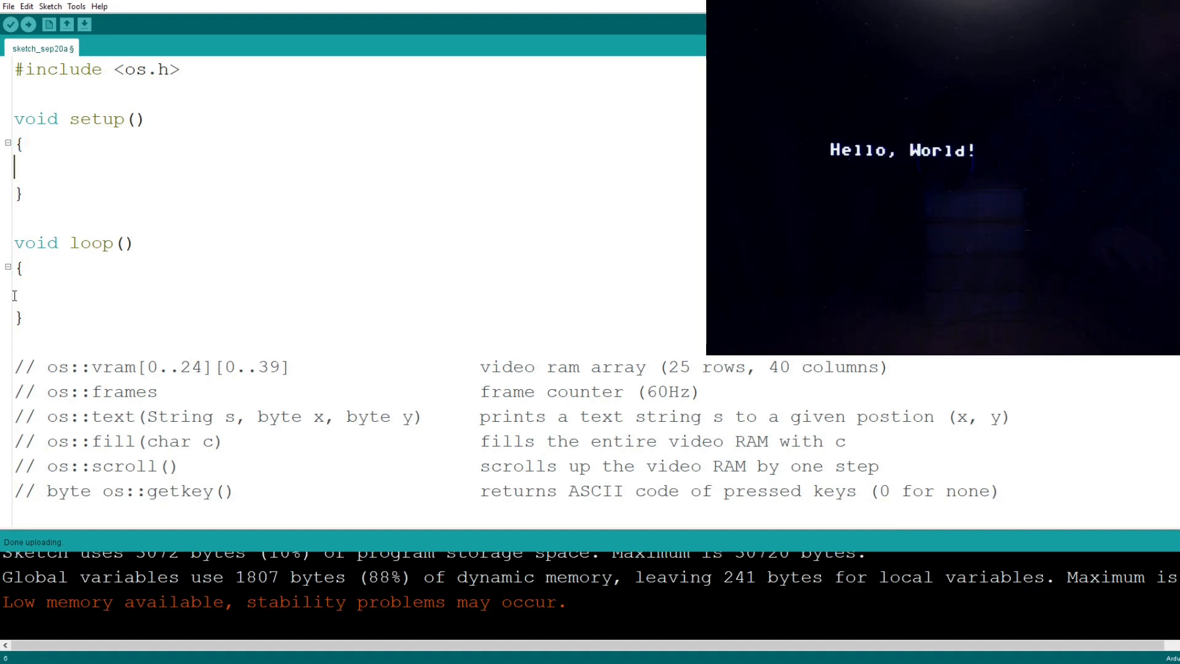
text(os::fi)
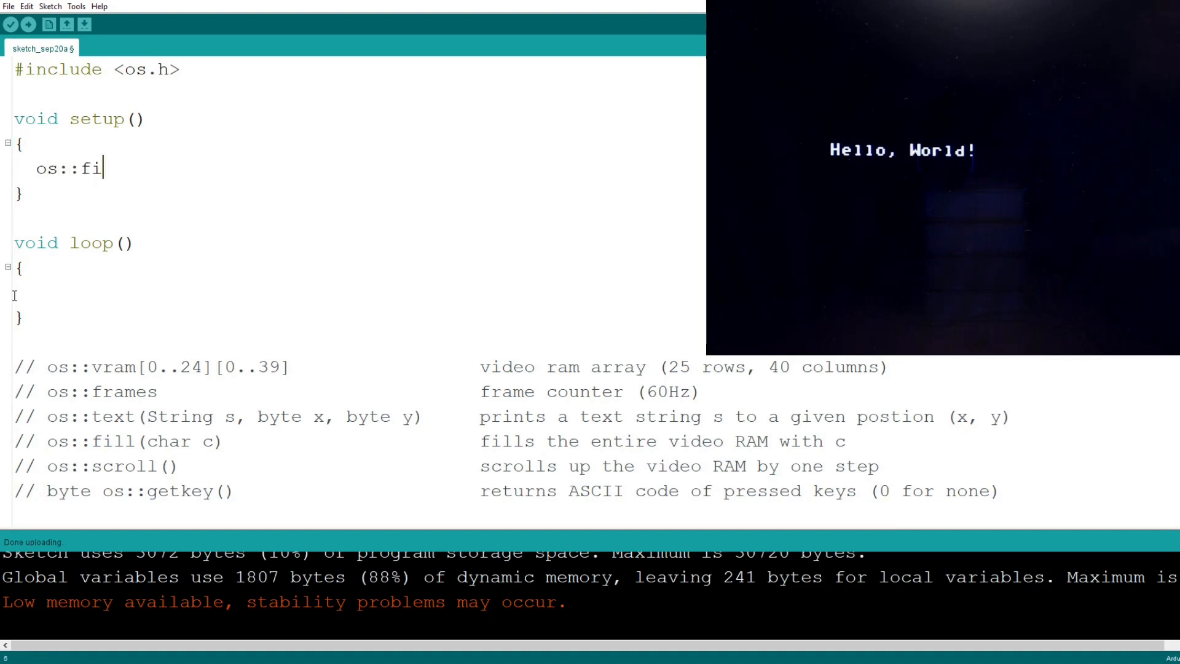
text(ll();)
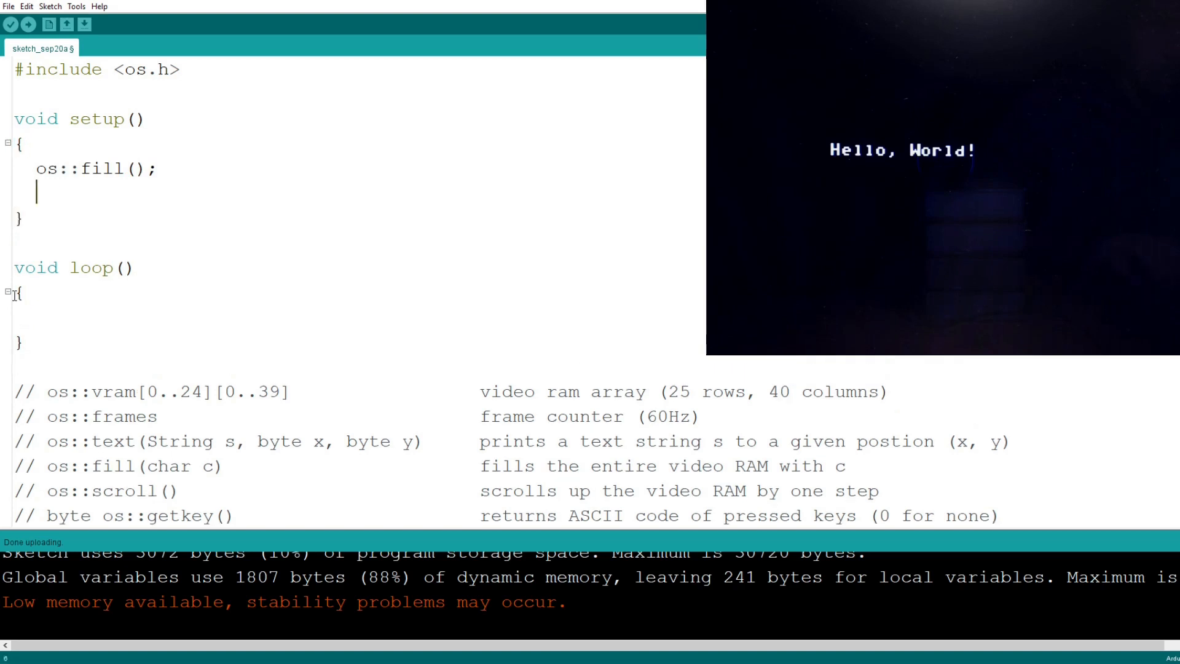
text(os::text)
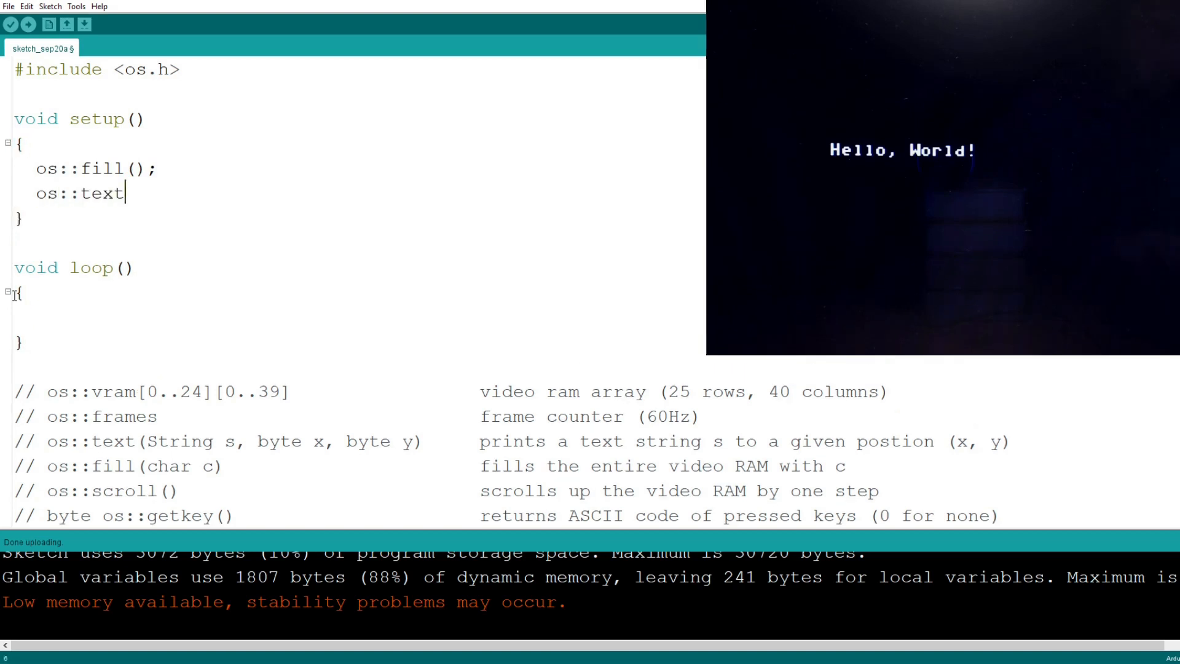
text(("Hello, w)
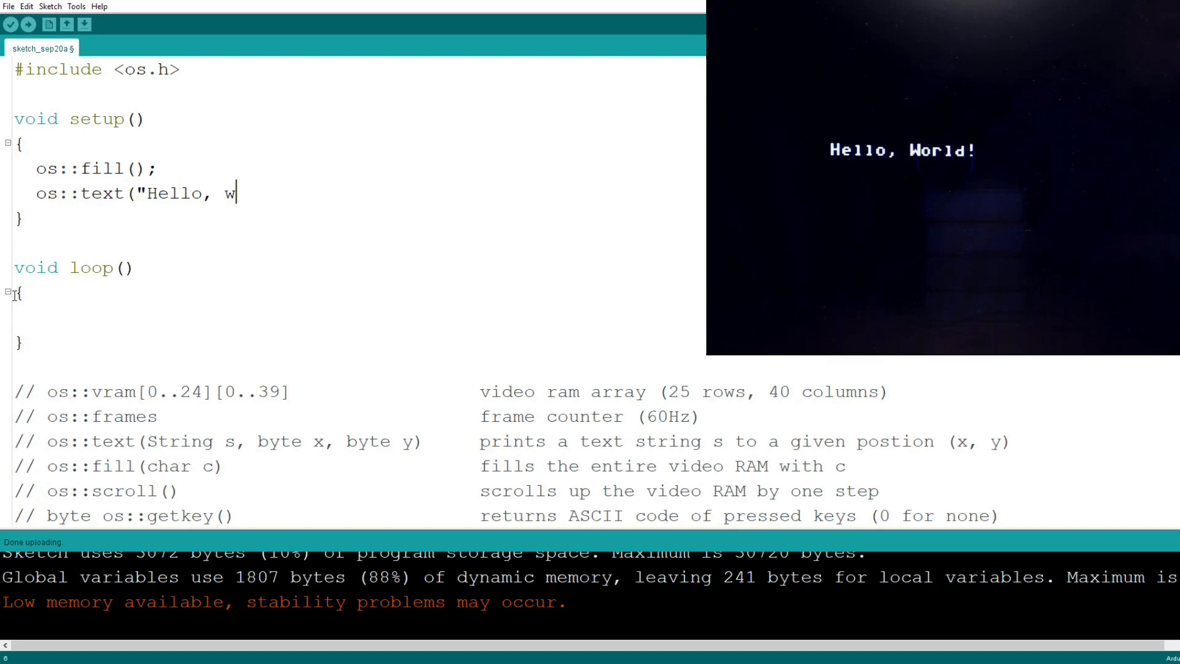
text(orld!")
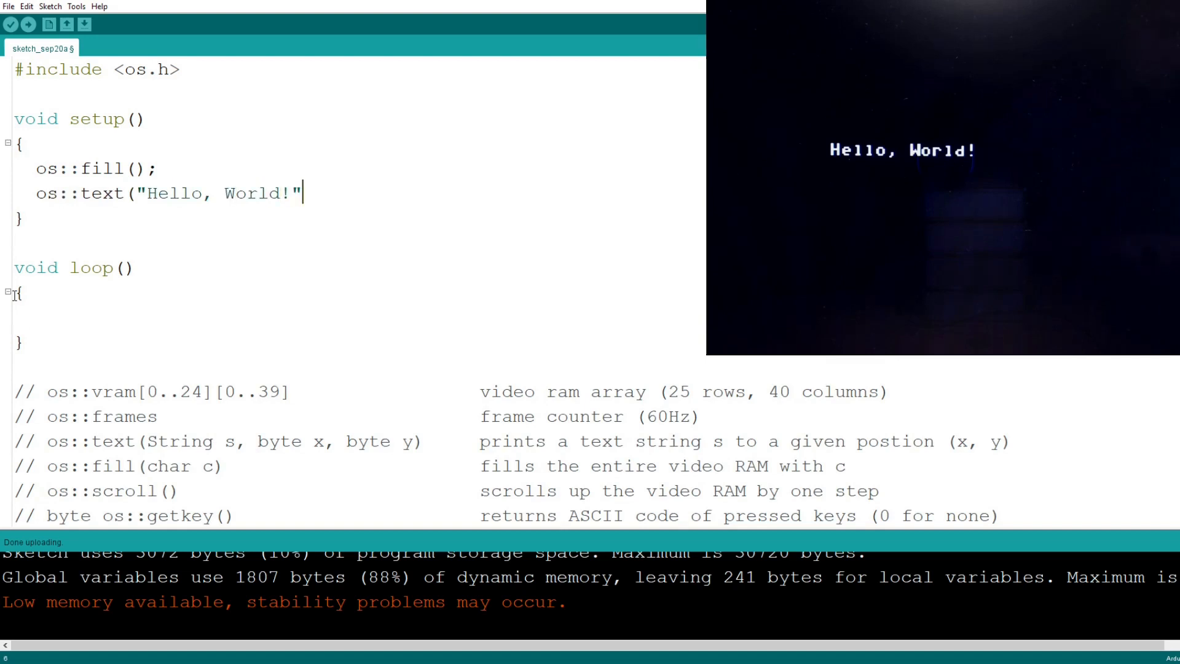
text(, 10, 10);)
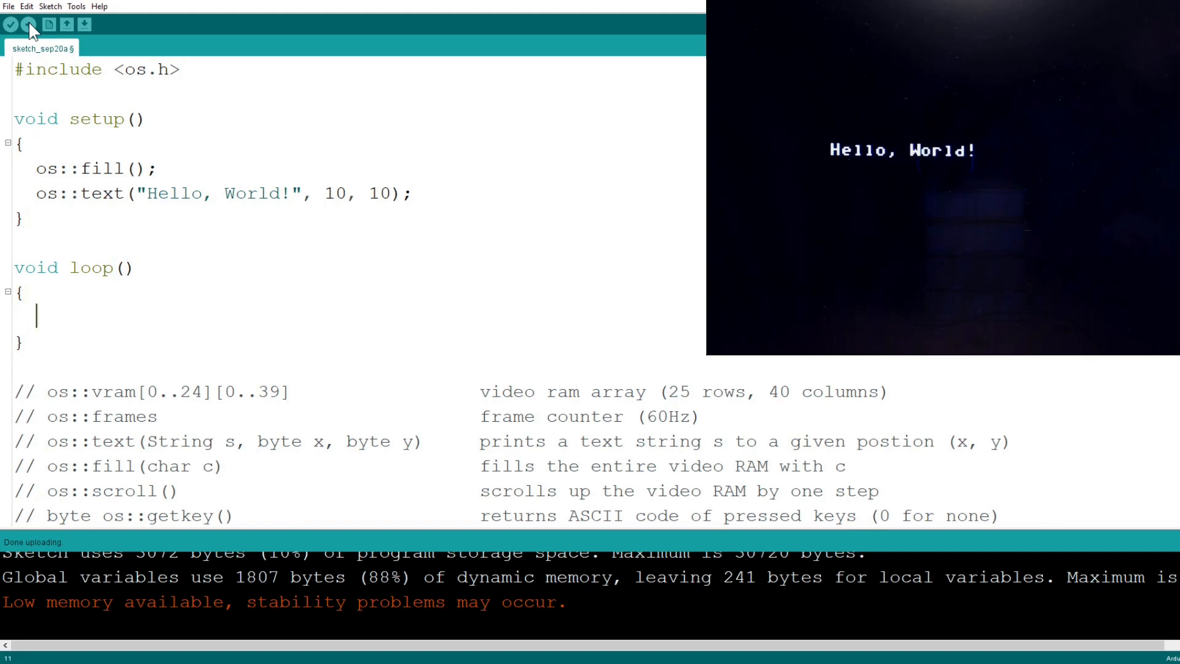
Add os::vram[random(25)][random(40)] = random(32, 127); to loop() and upload the sketch.
text(os::vram)
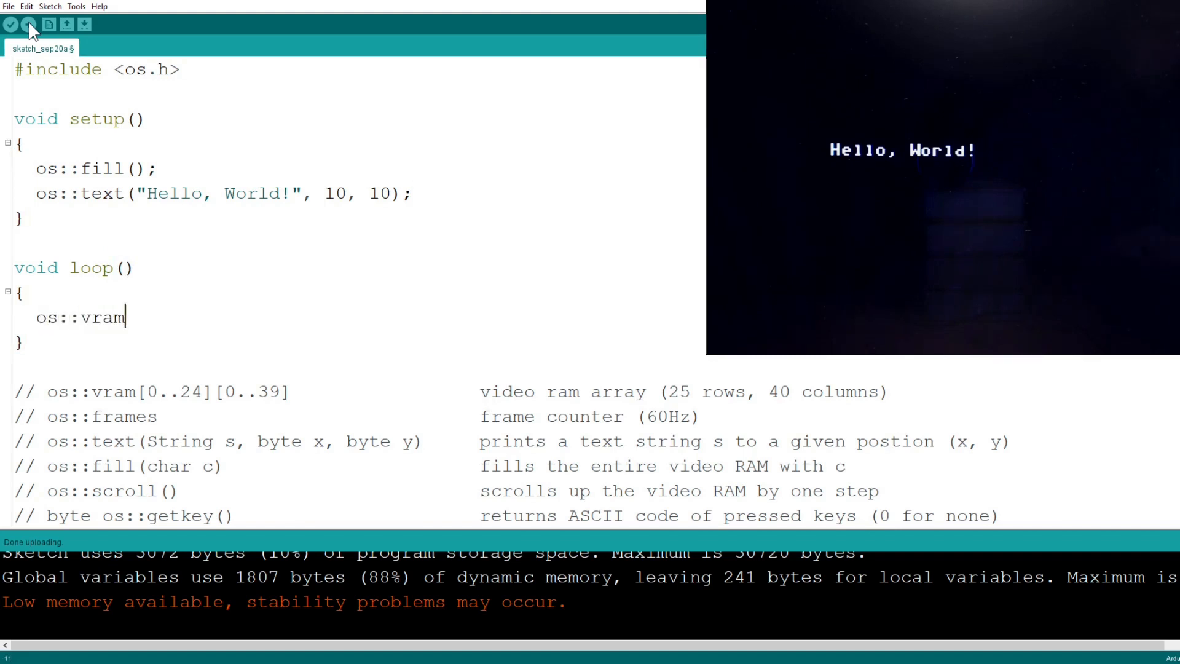
text([ra)
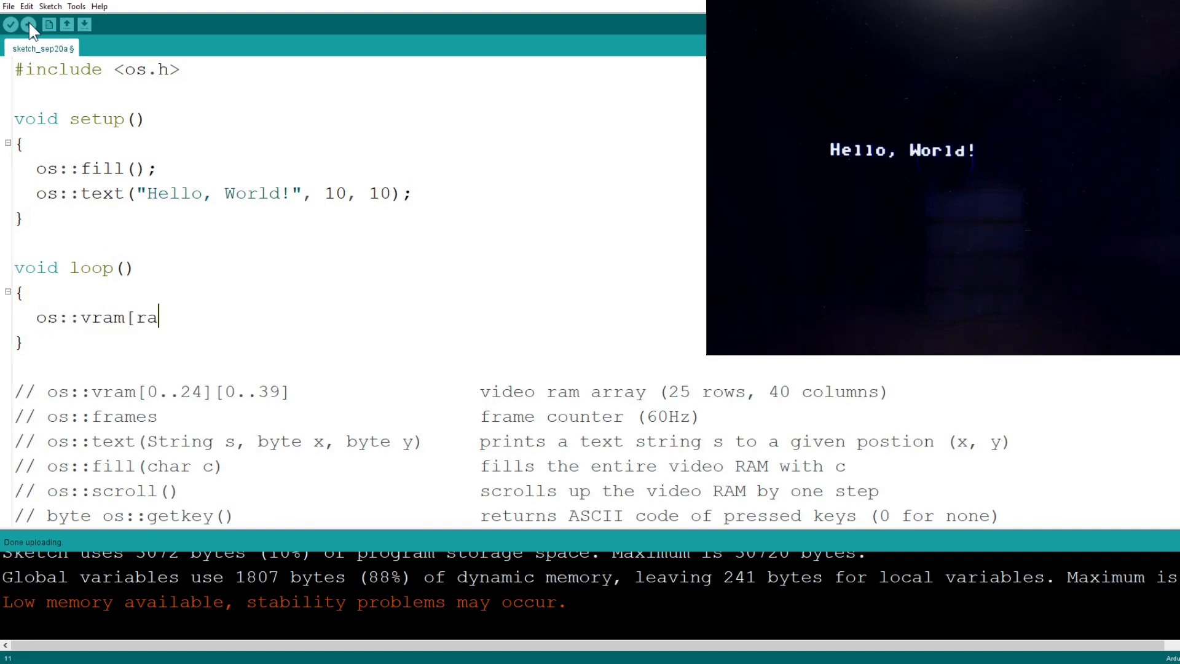
text(ndom(2)
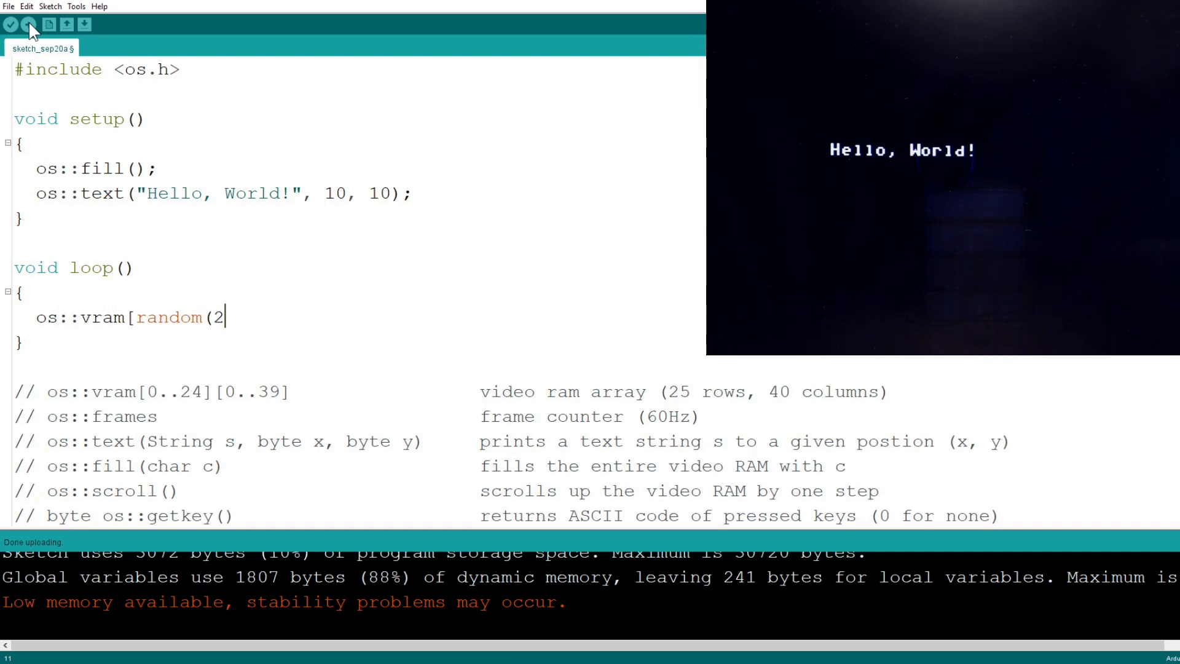
text(5)][)
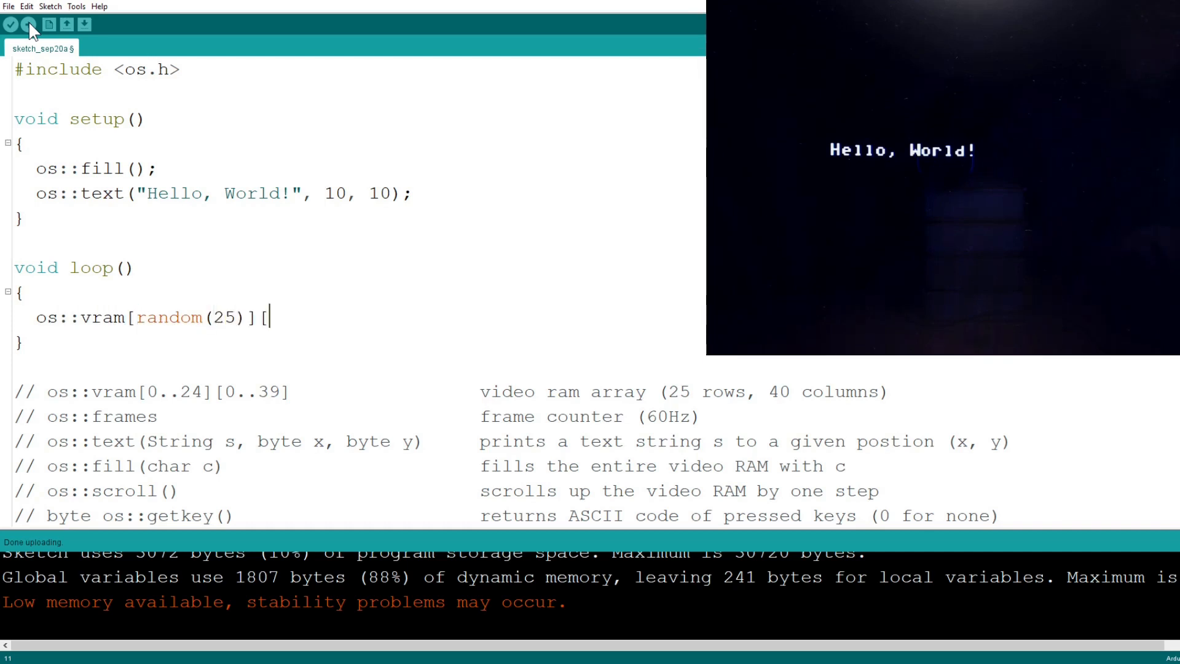
text(random(4)
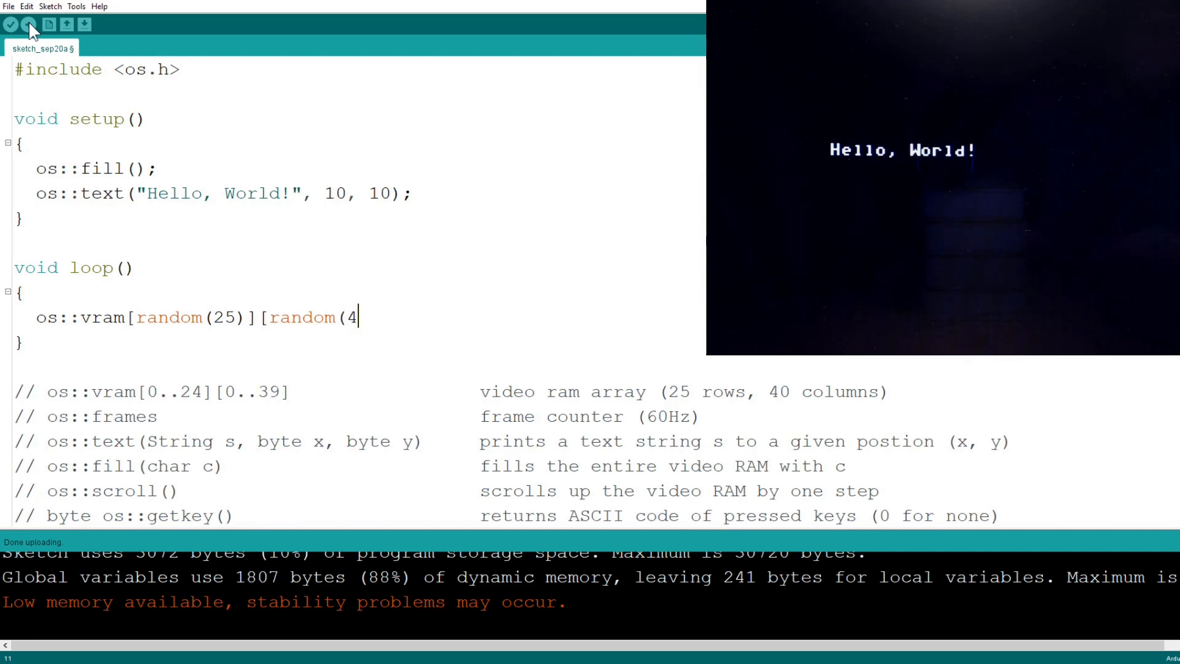
text(0)] =)
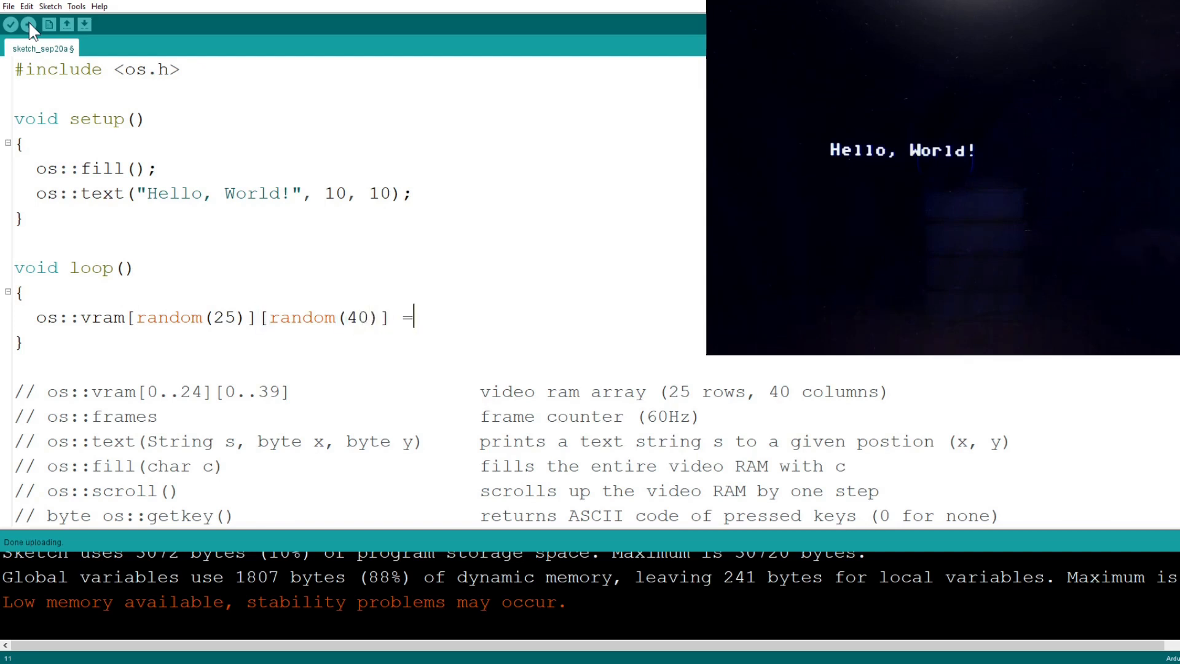
text(random(32, 127);)
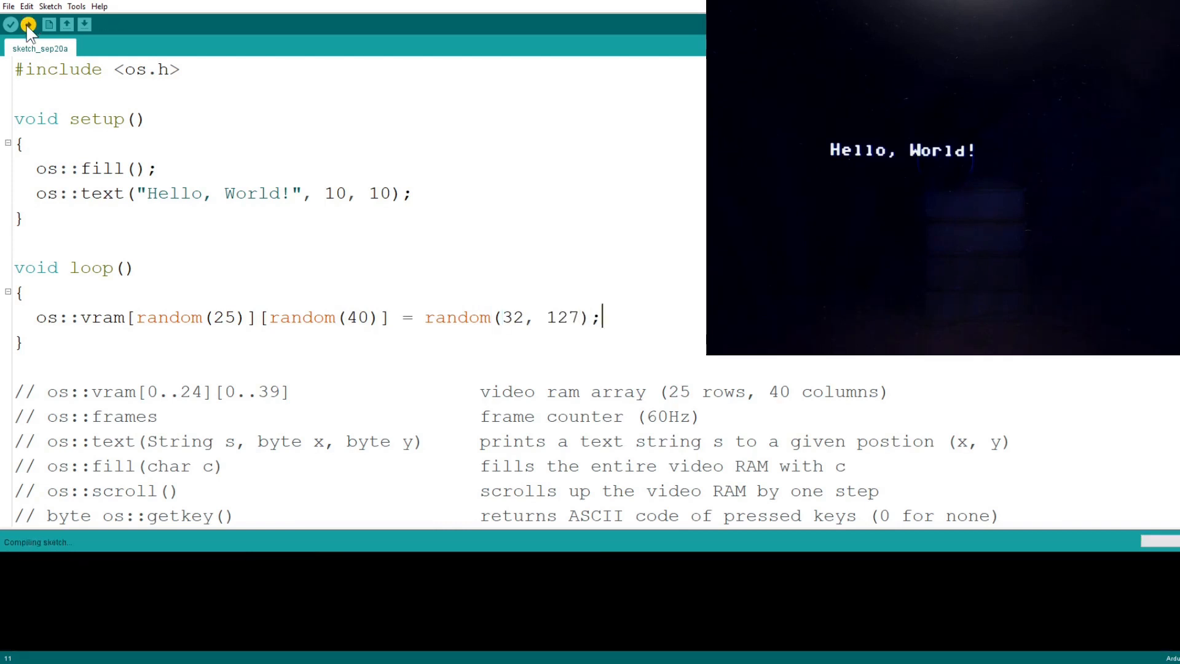
click(29, 25)
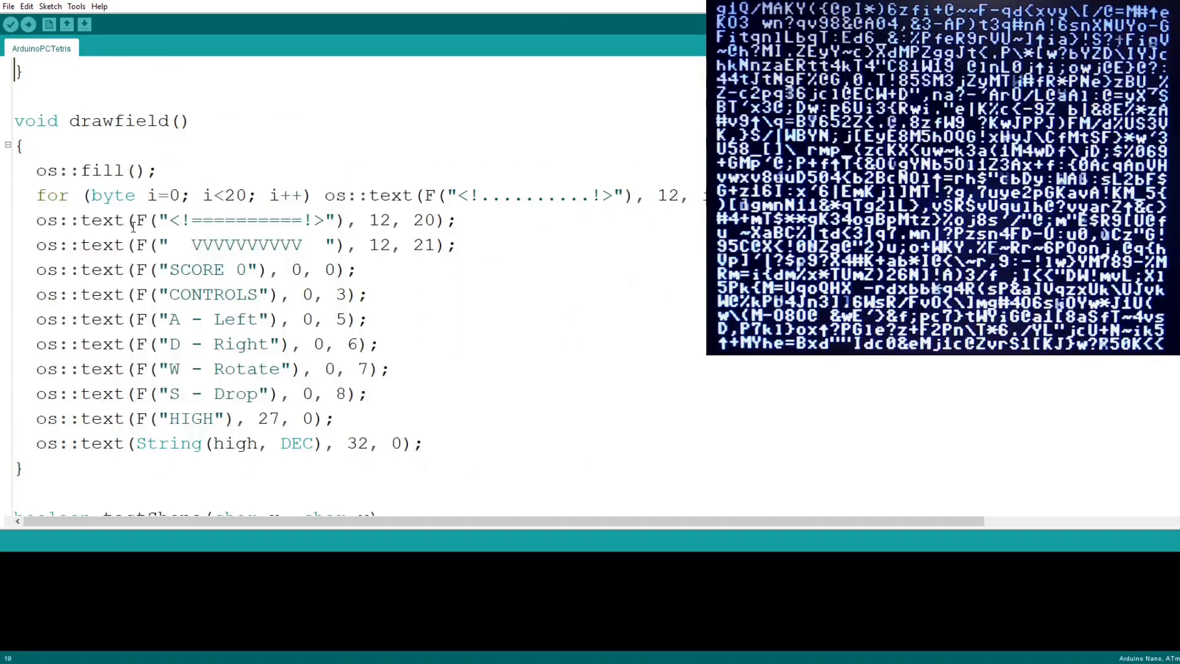
Upload ArduinoPCTetris to the board, then press Space at the intro to begin playing.
scroll(down, 3)
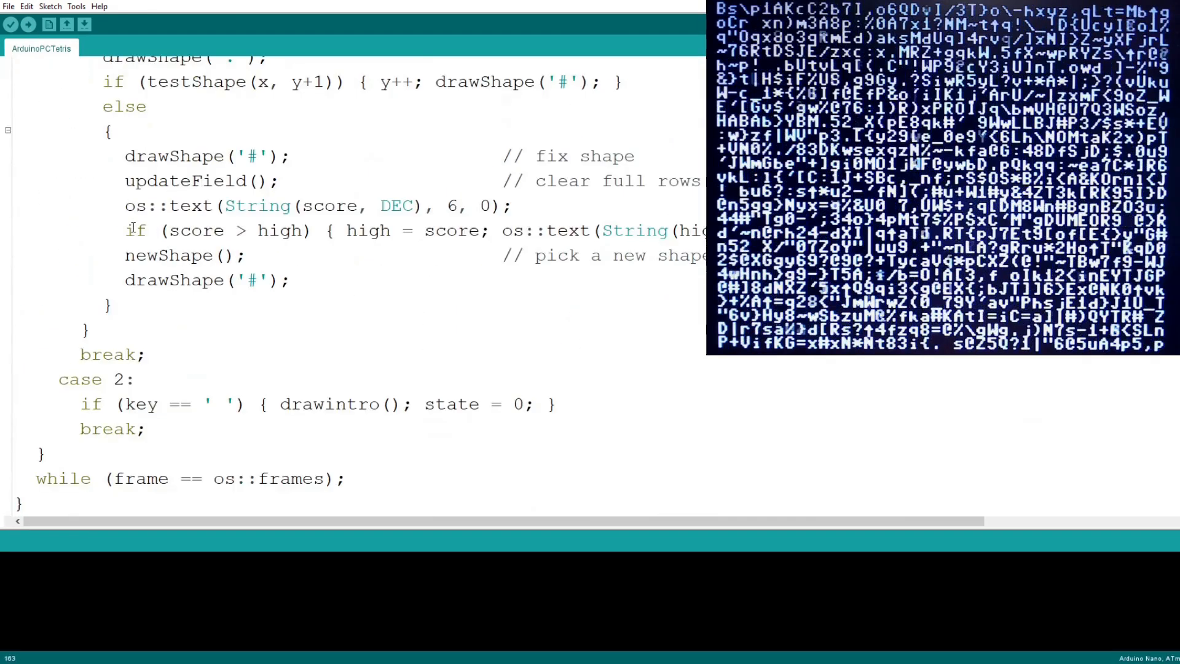
click(27, 27)
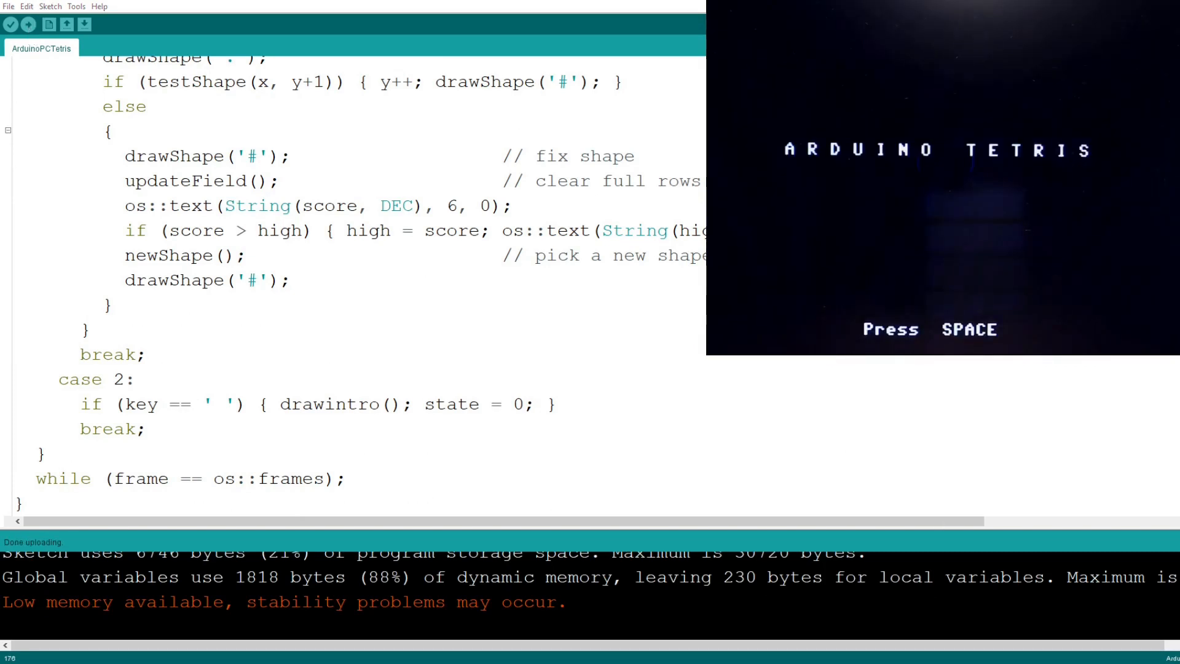
key(space)
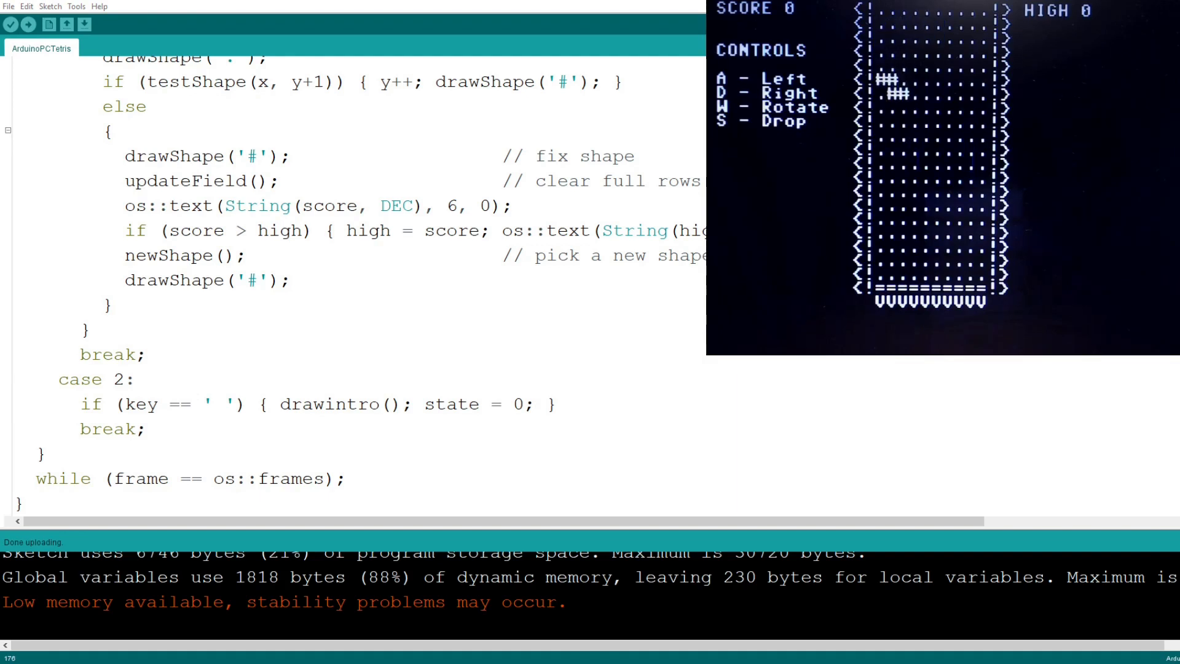